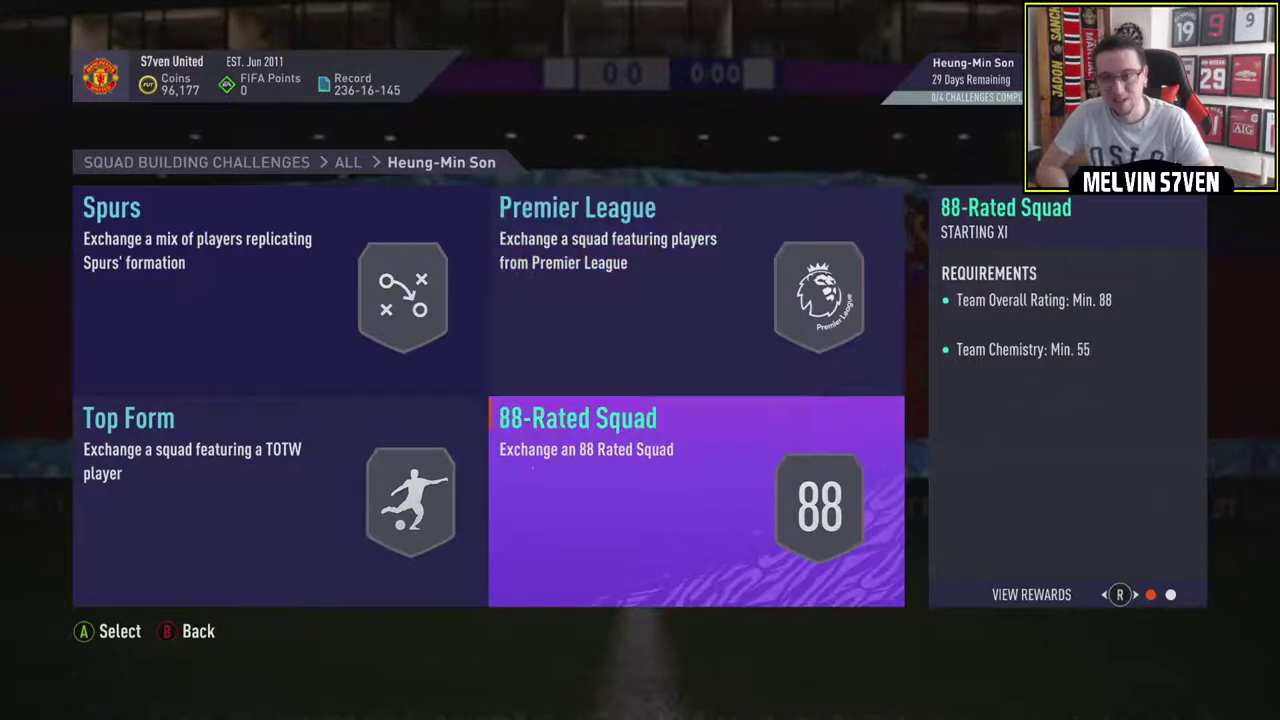
View the POTM Son reward card's player bio from the SBC screen.
left_click(1032, 594)
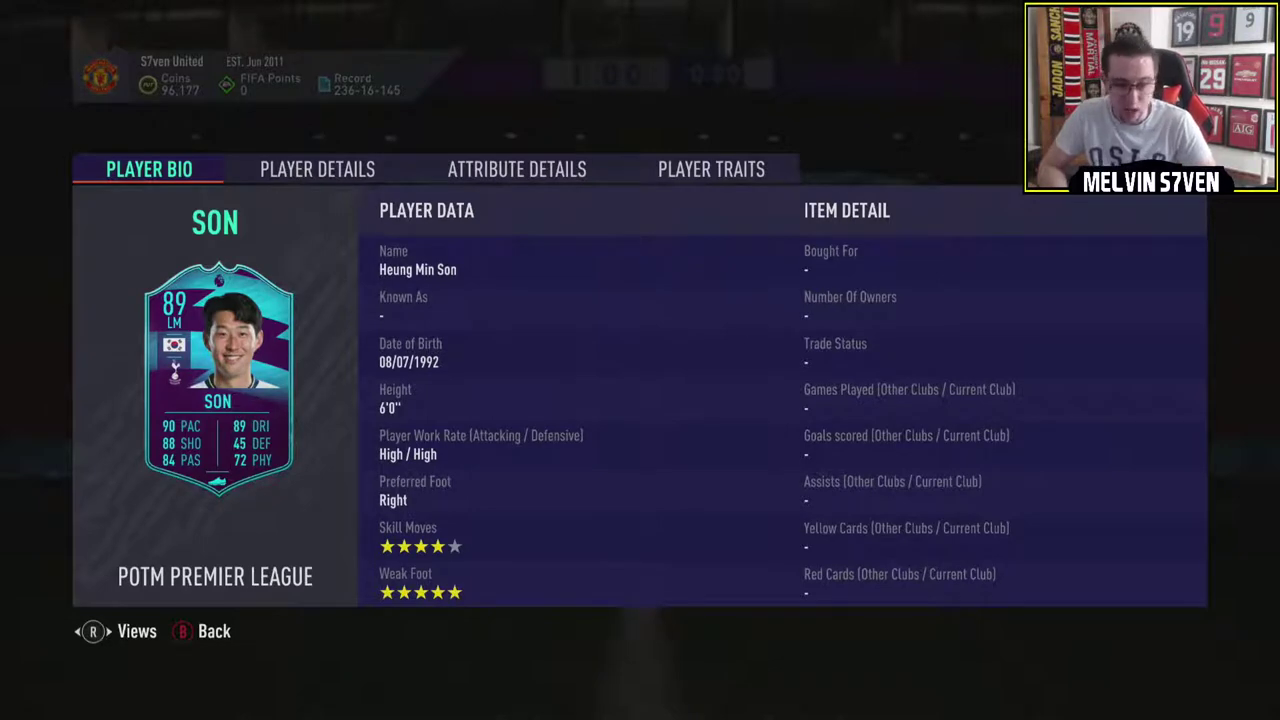
left_click(516, 168)
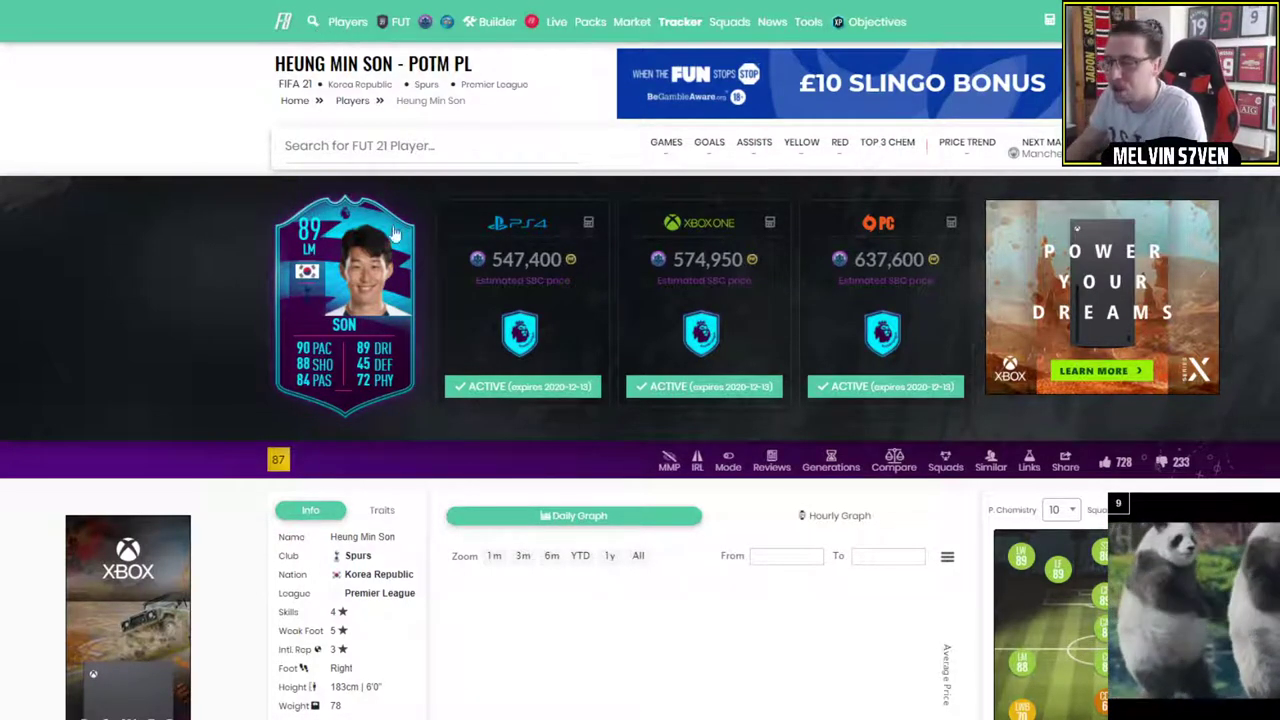
Switch from Son's price page to the FIFA 21 Players database list.
left_click(348, 20)
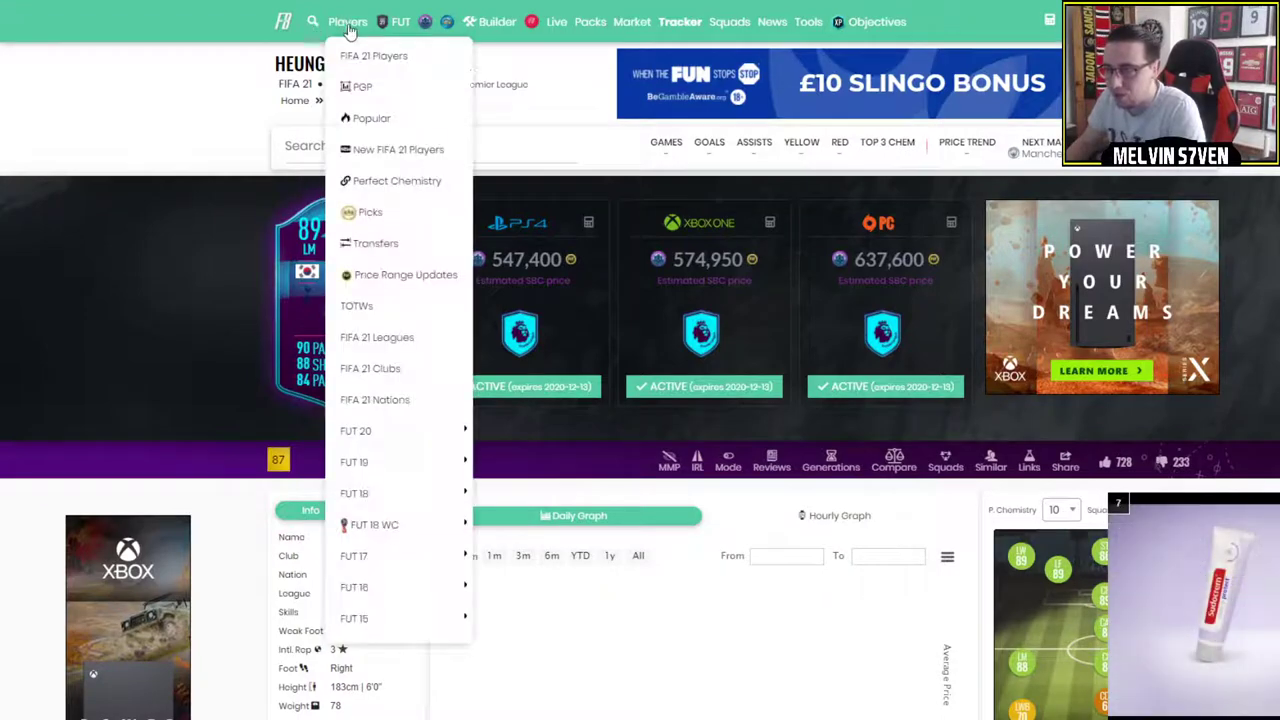
mouse_move(376, 56)
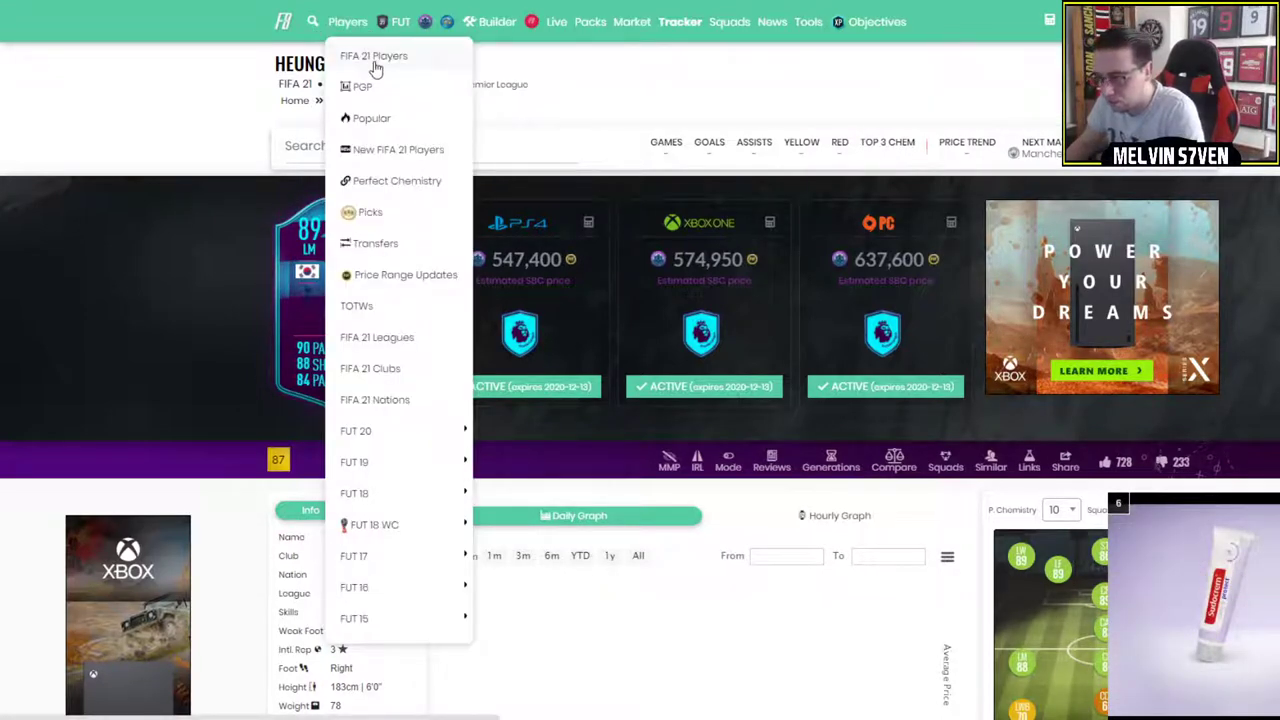
left_click(372, 56)
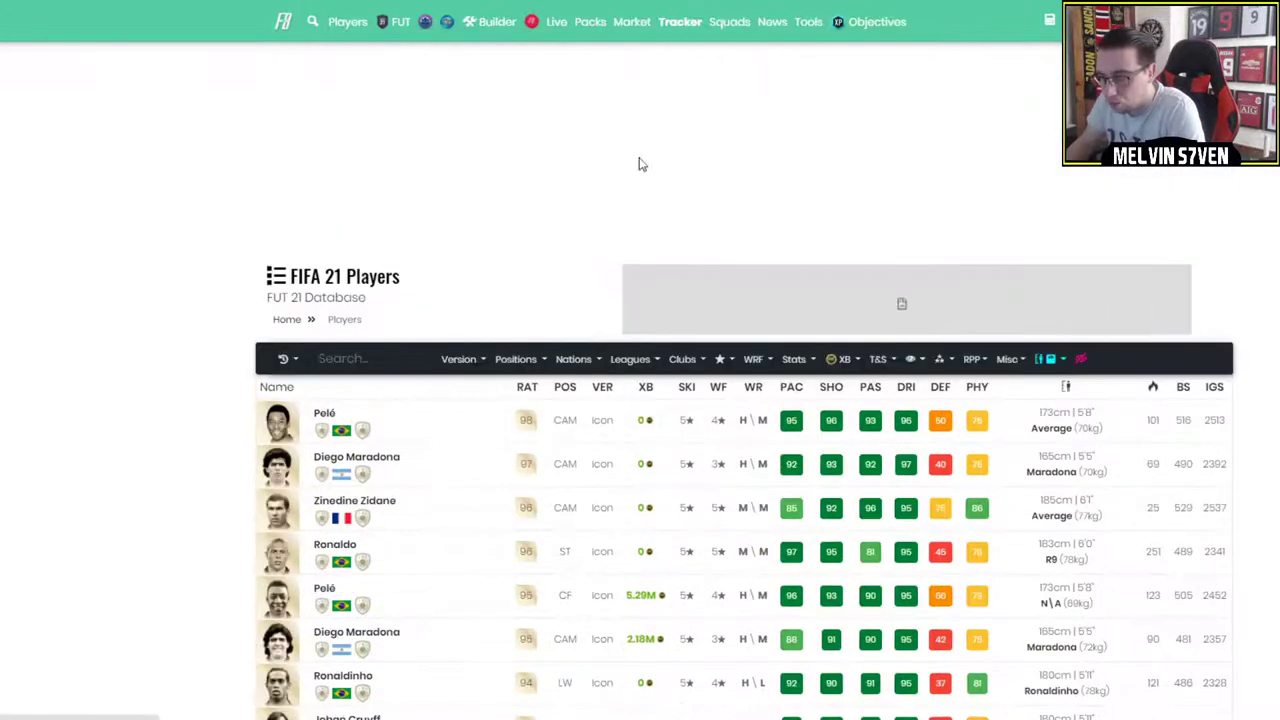
Enter an Xbox price range filter with 100000 as minimum and 60000 typed as maximum.
left_click(630, 358)
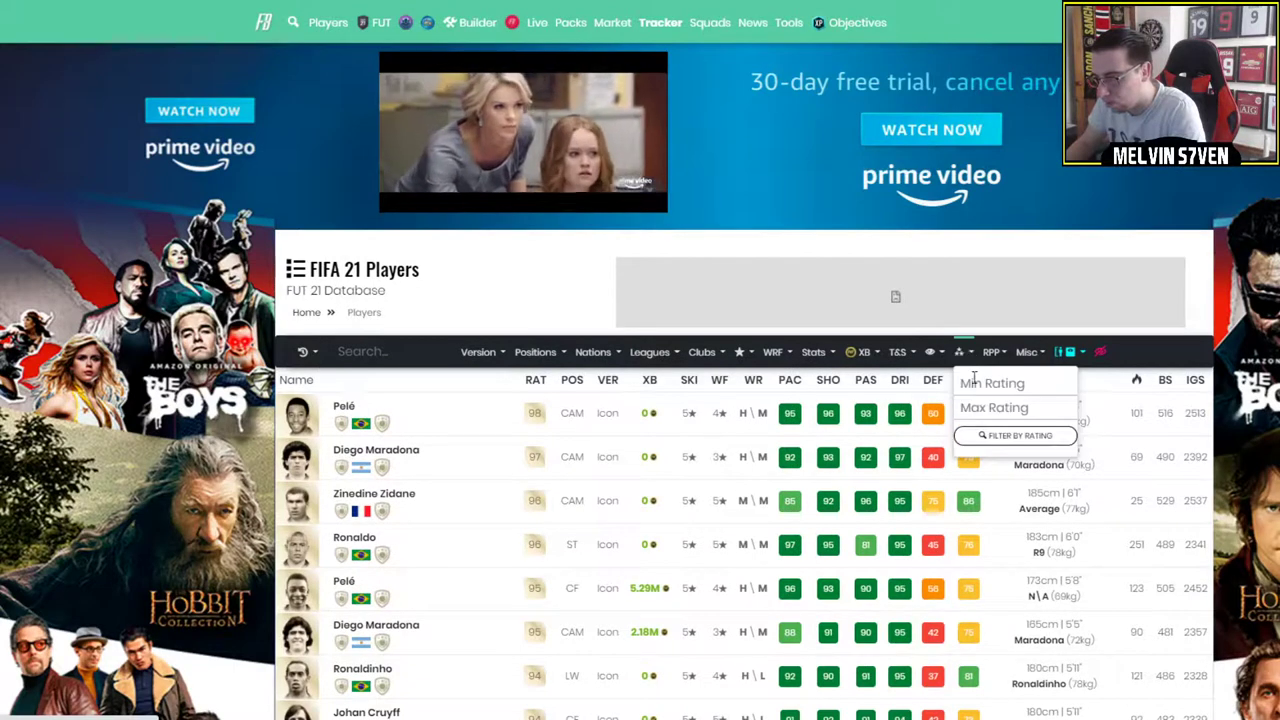
left_click(930, 352)
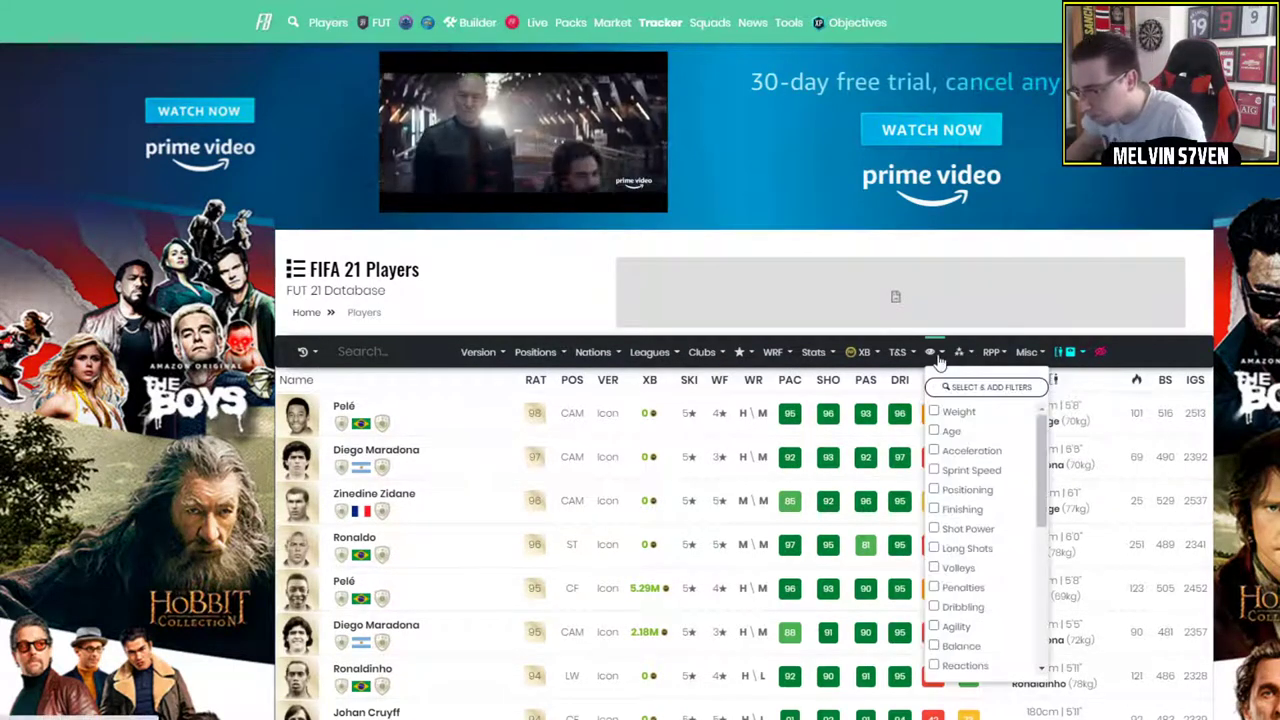
left_click(864, 352)
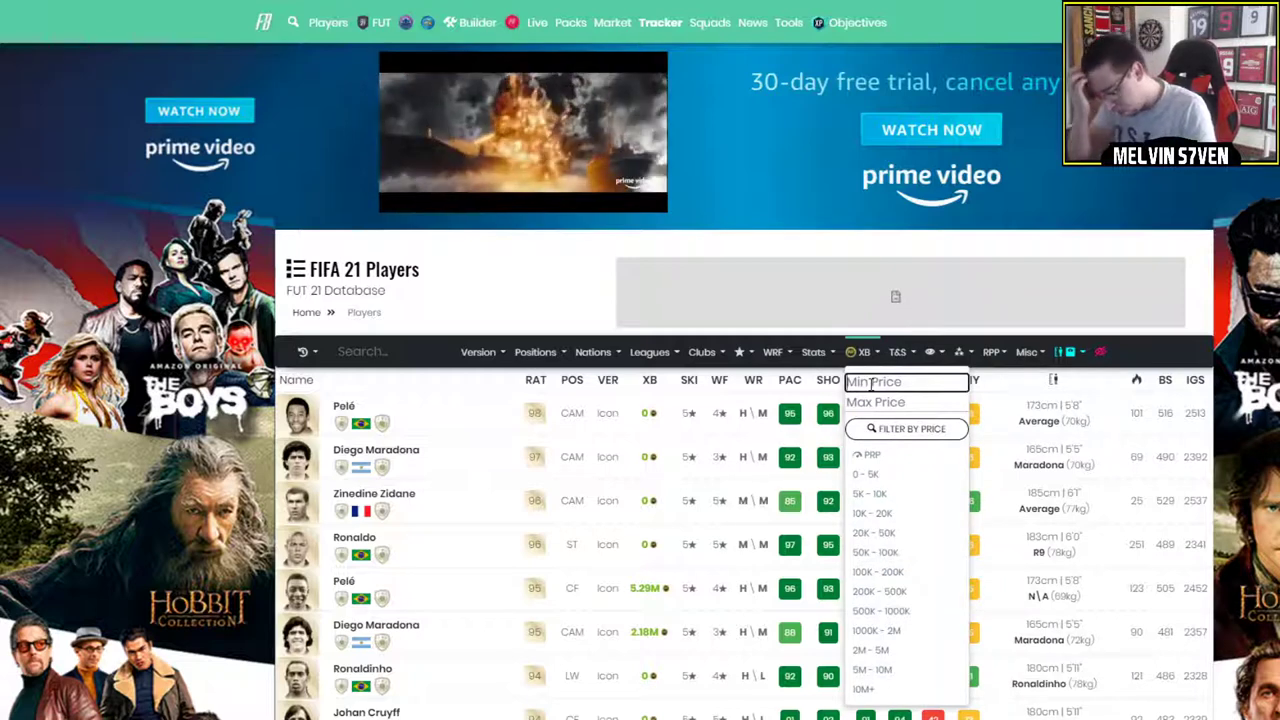
left_click(904, 380)
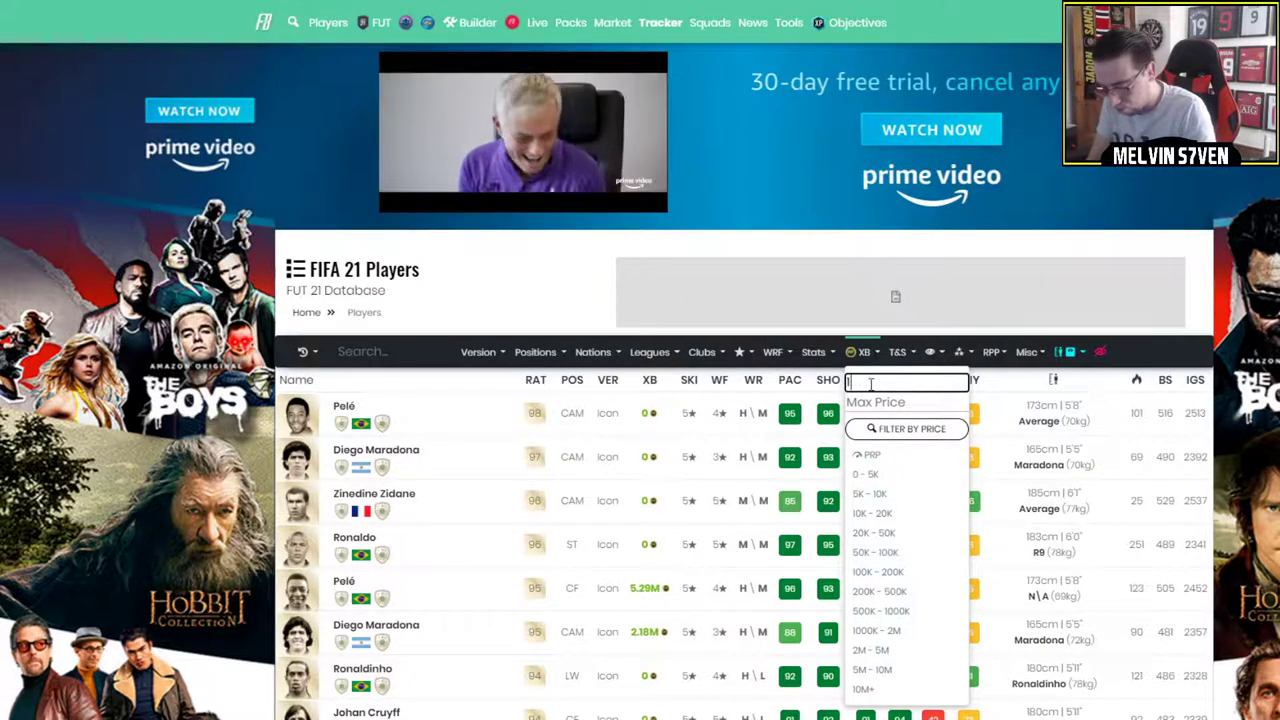
type("100000")
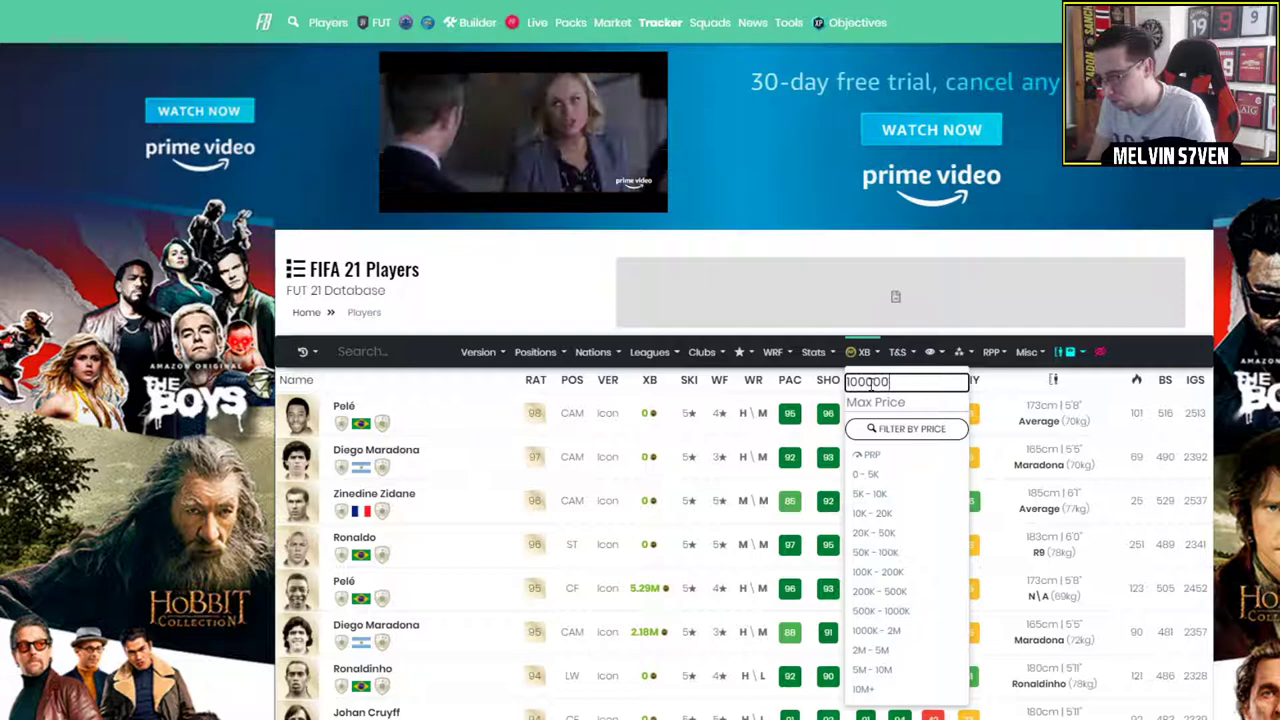
left_click(904, 402)
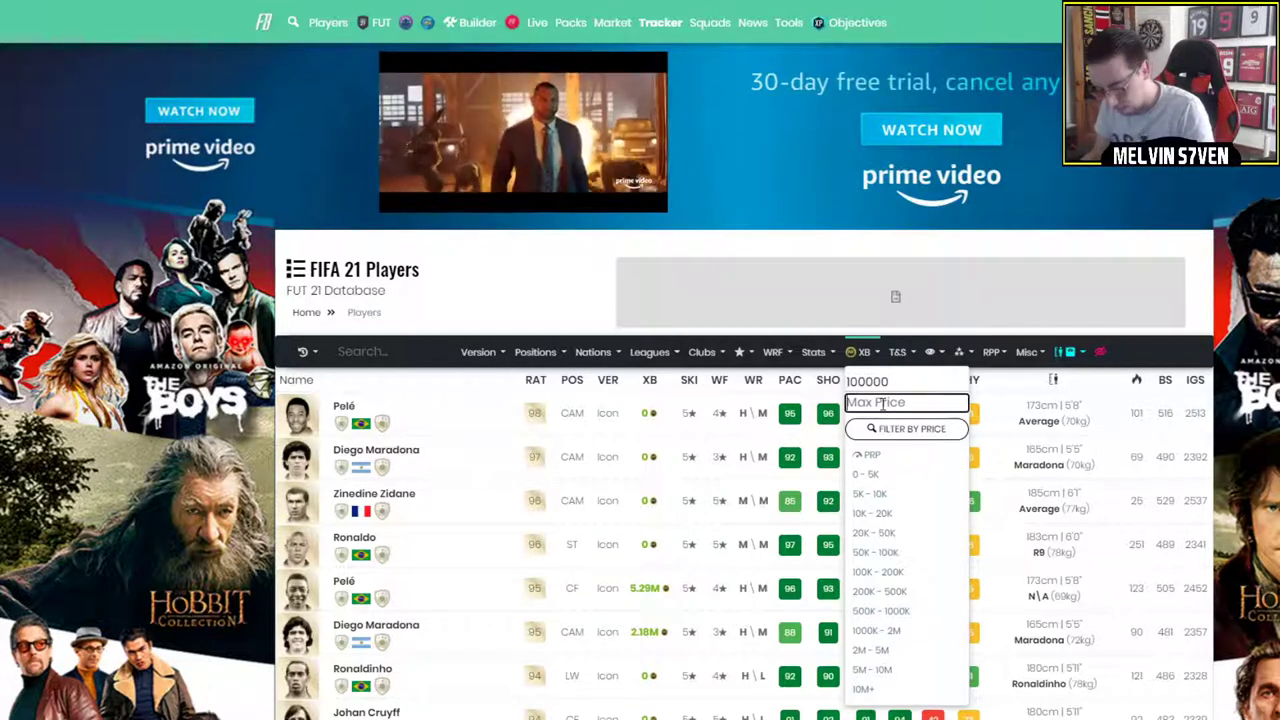
type("60000")
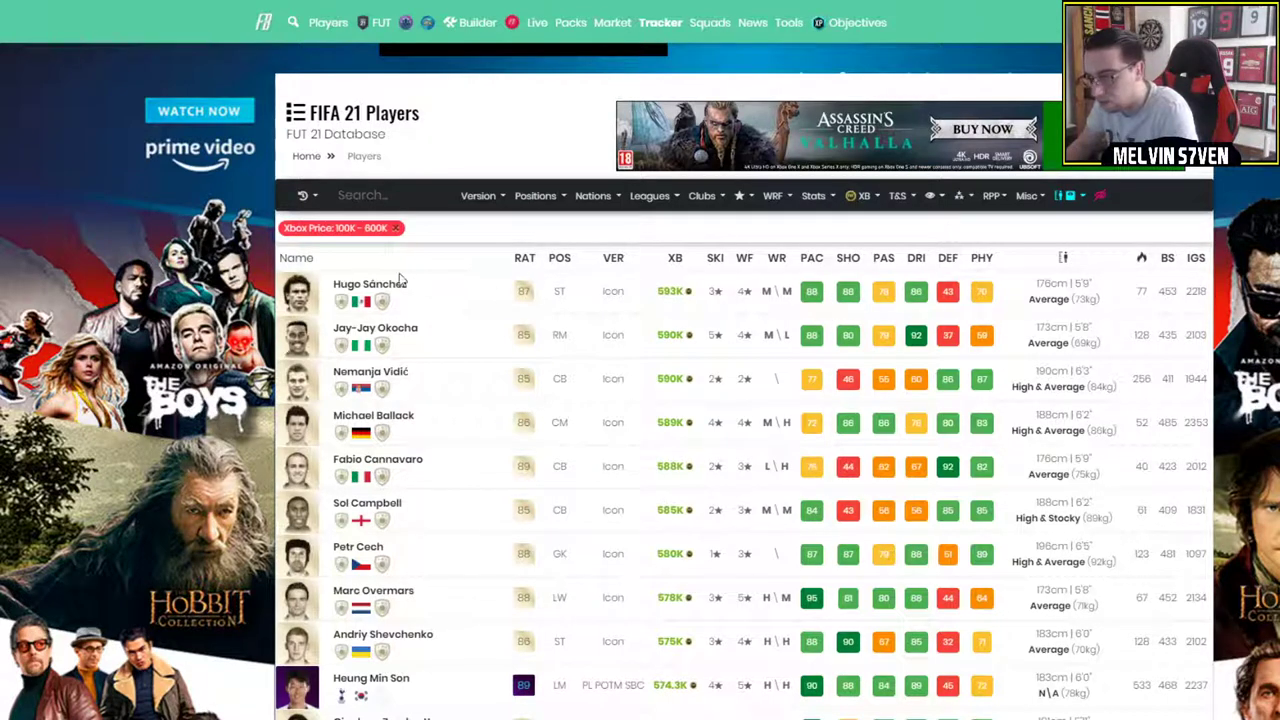
mouse_move(496, 340)
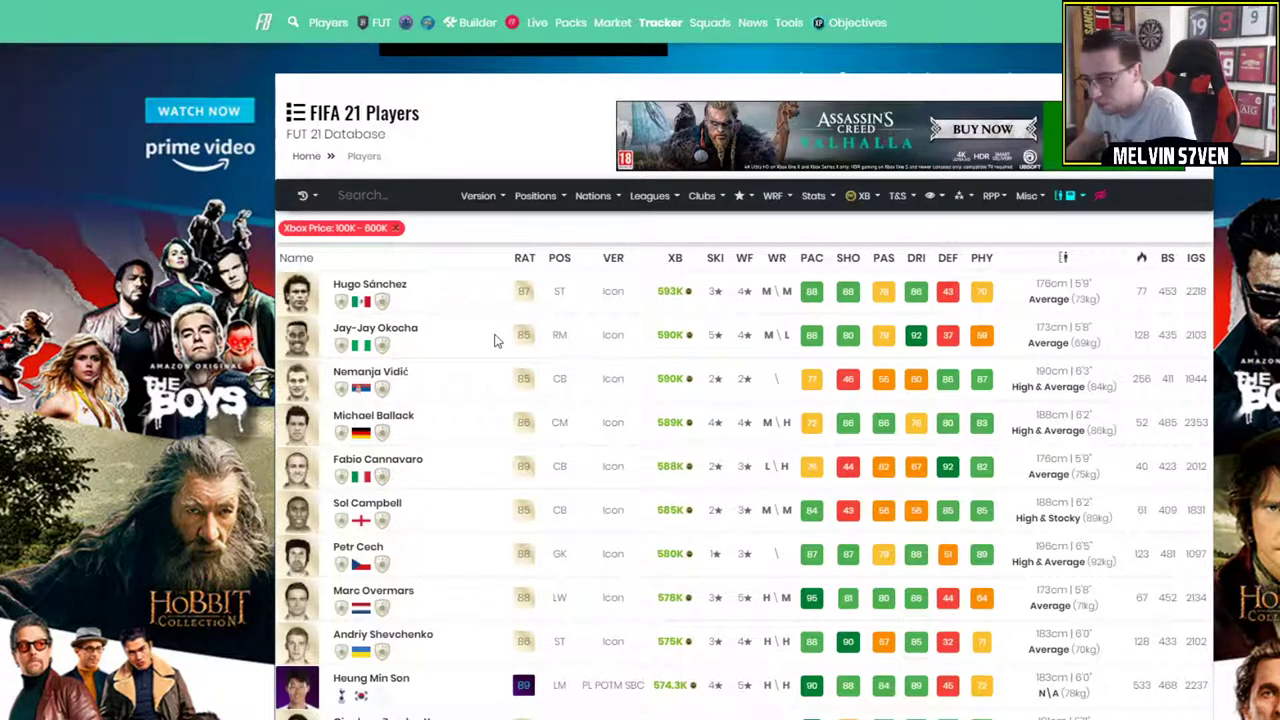
mouse_move(648, 416)
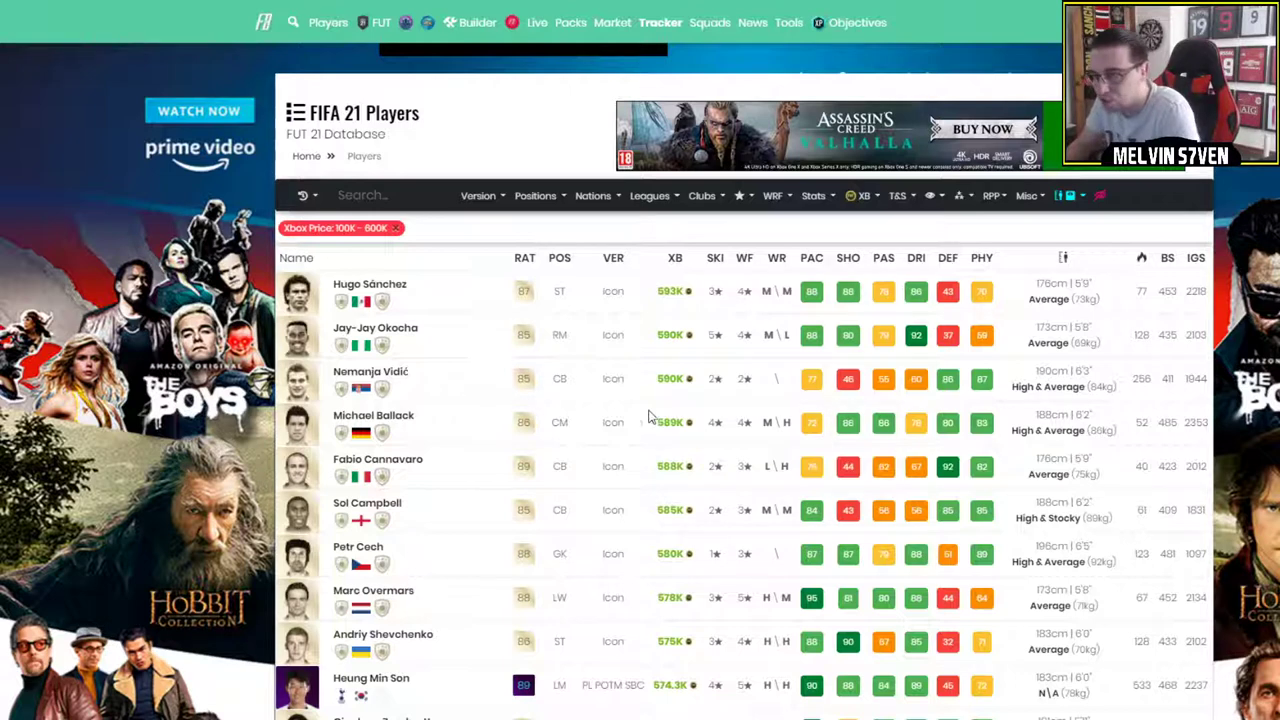
mouse_move(464, 482)
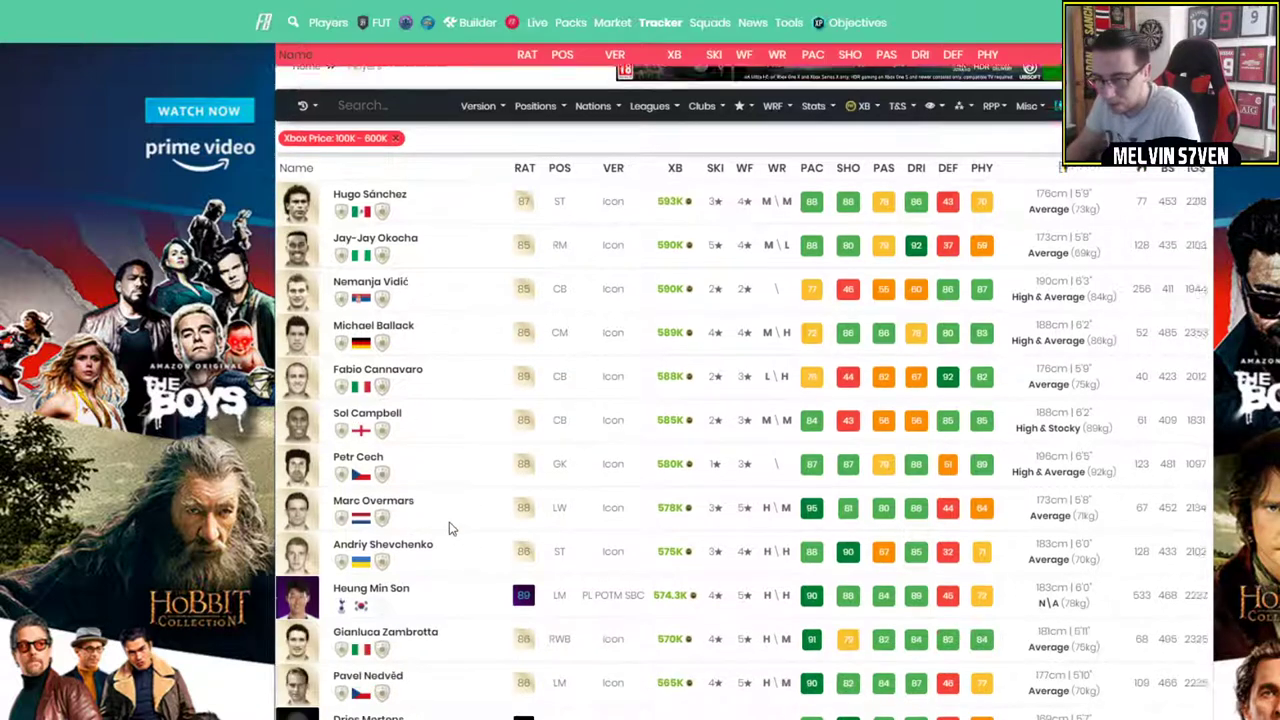
Scroll down the 100K–800K results to cheaper cards like Roberto Carlos, Hagi and Gerrard.
scroll("down", 3)
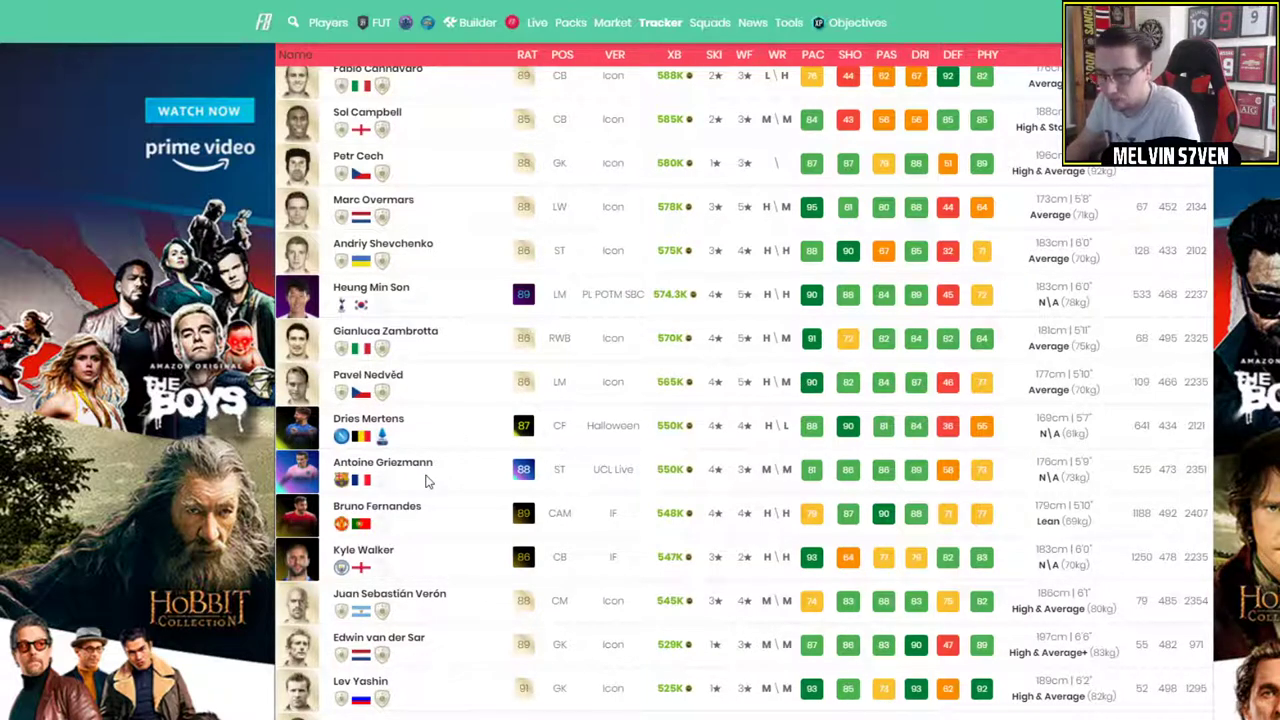
mouse_move(448, 520)
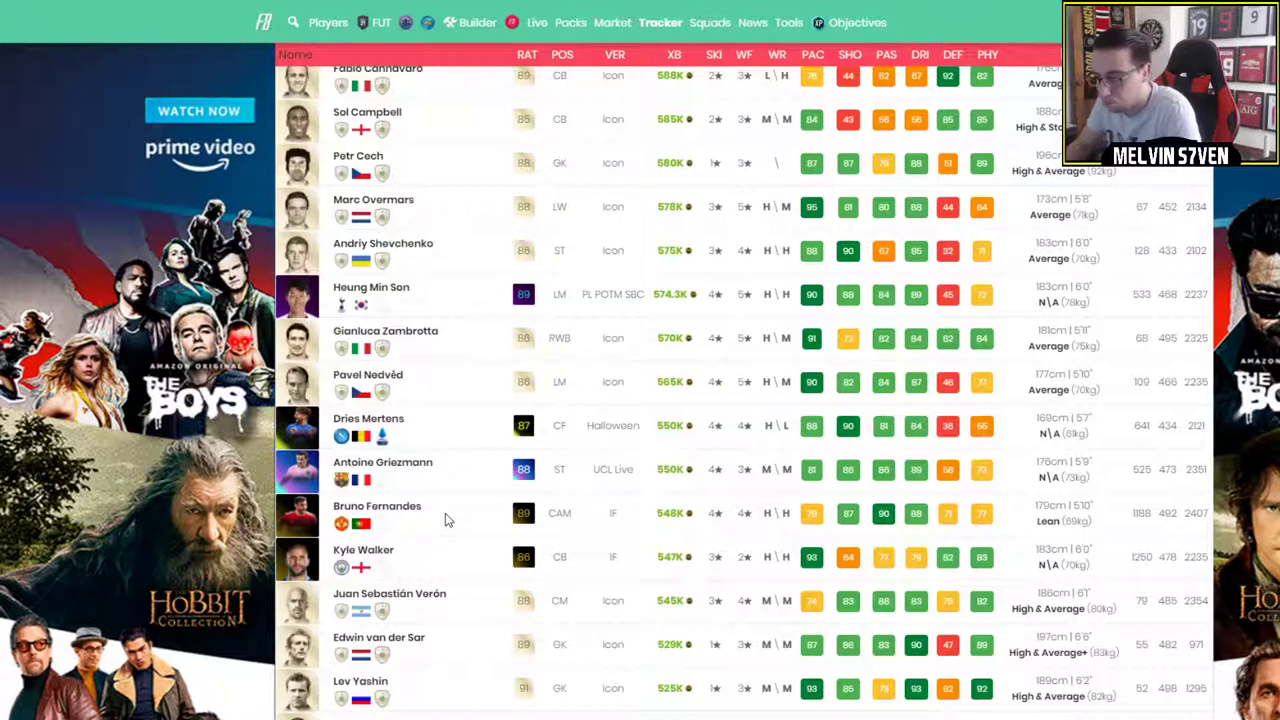
scroll("down", 3)
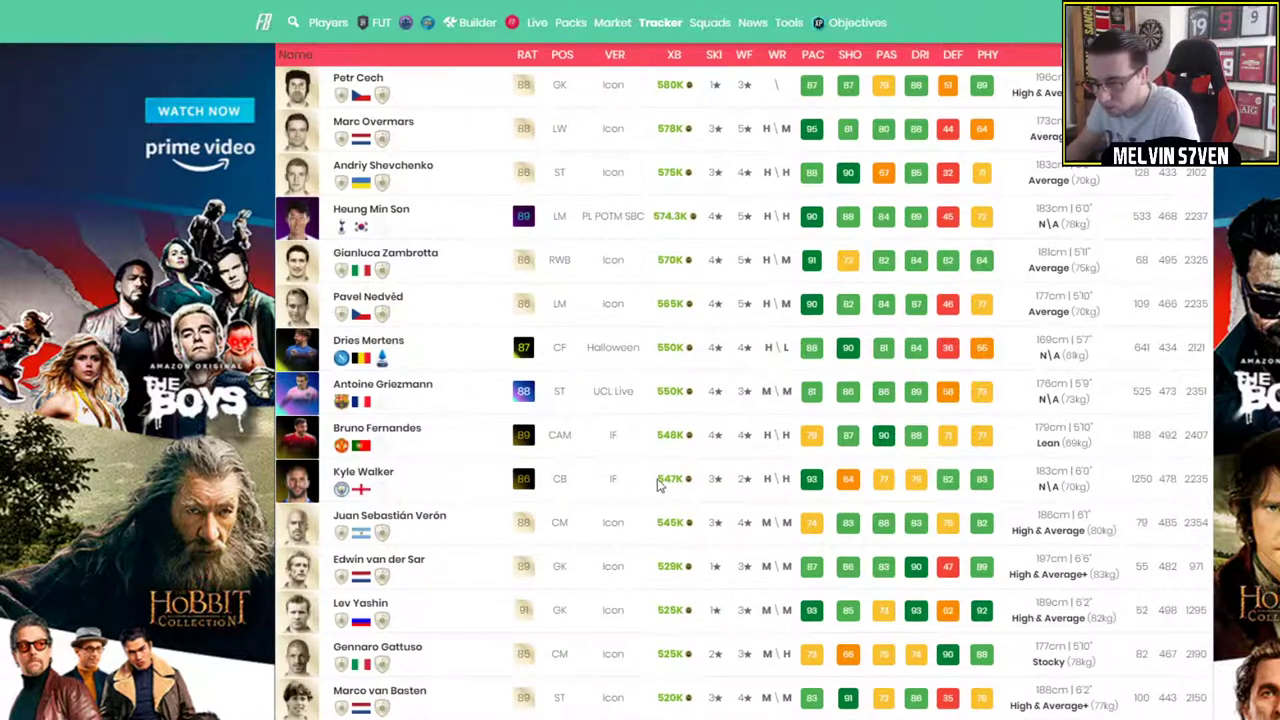
scroll("down", 3)
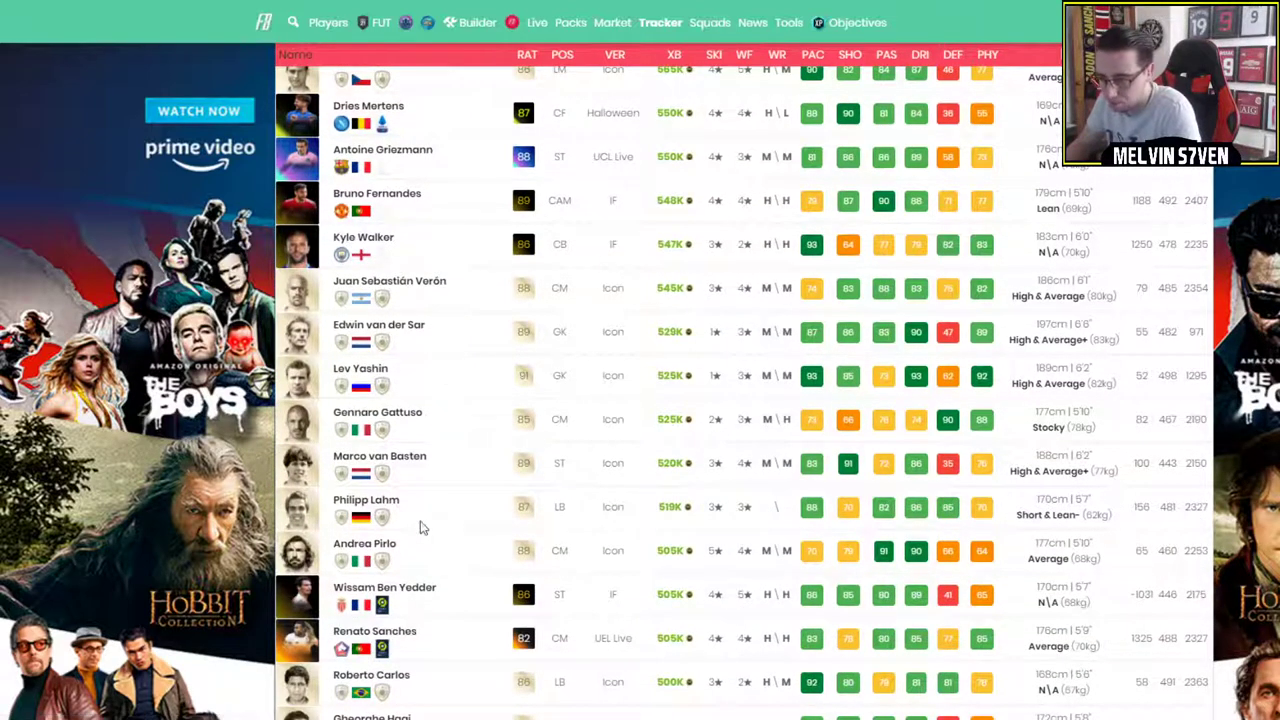
scroll("down", 3)
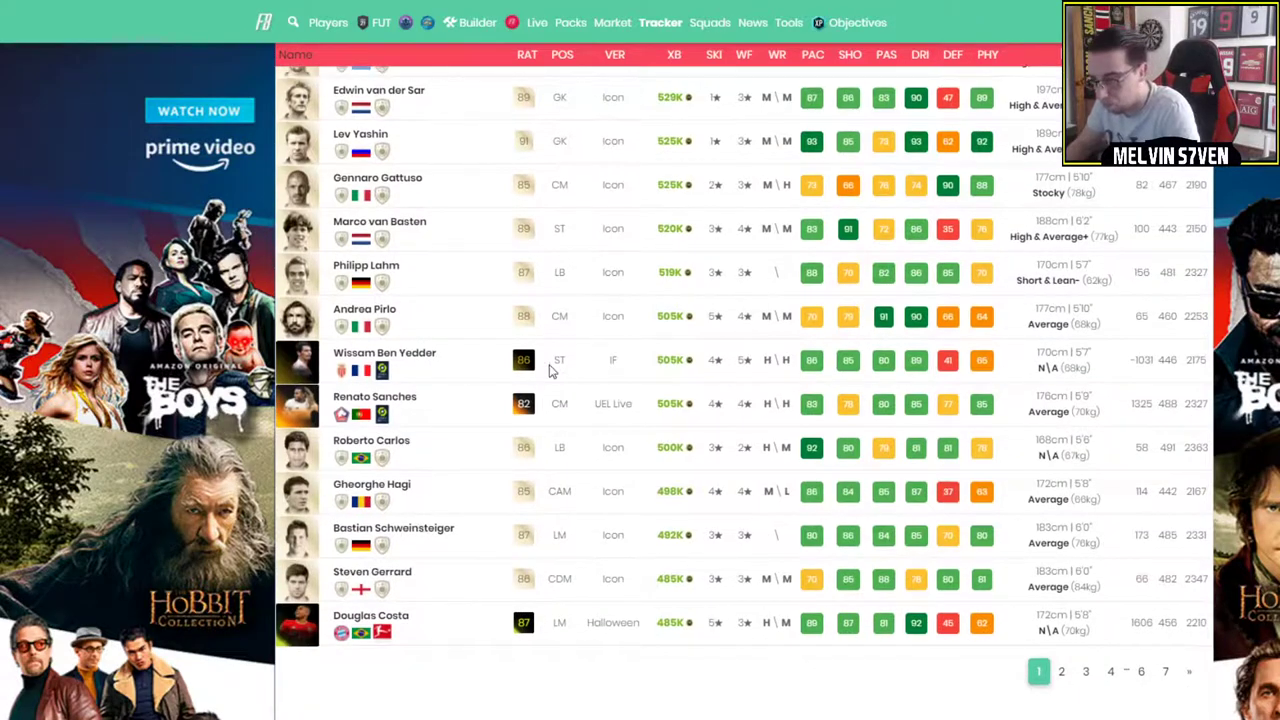
mouse_move(790, 670)
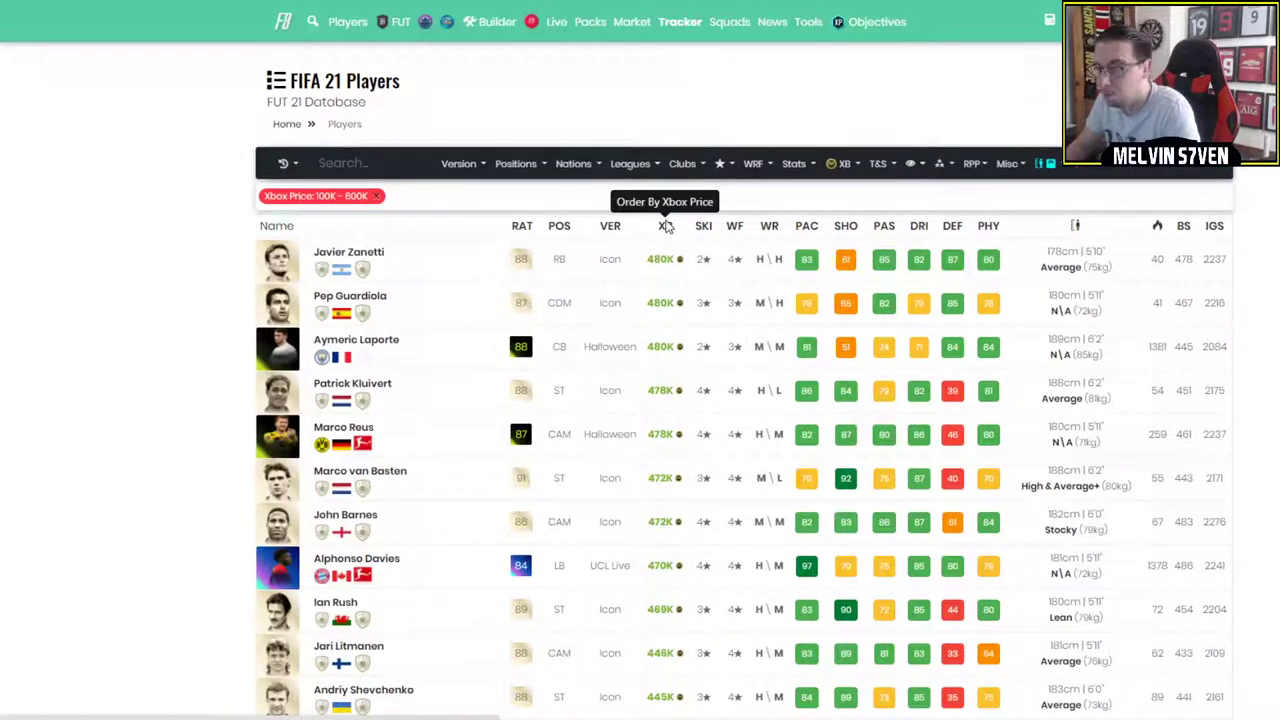
Sort by Xbox price cheapest first and browse from Alex Telles near 100K up to around 220K.
left_click(666, 224)
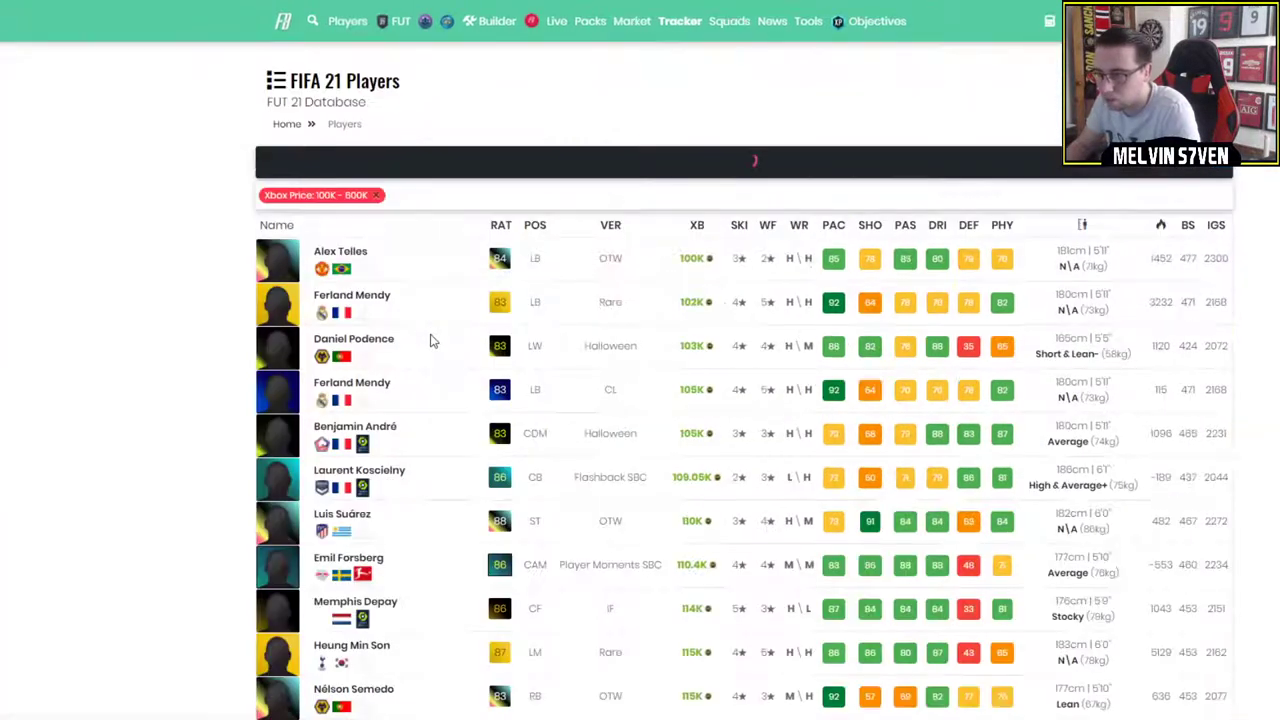
scroll("down", 3)
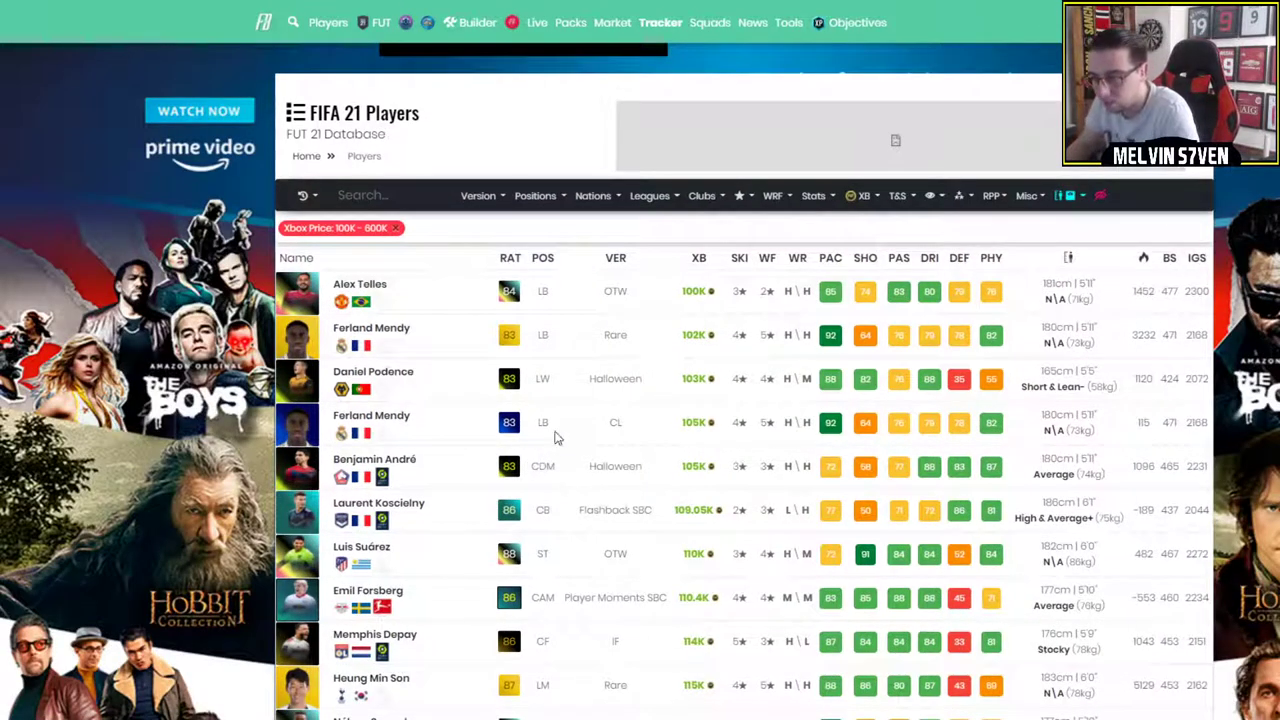
scroll("down", 3)
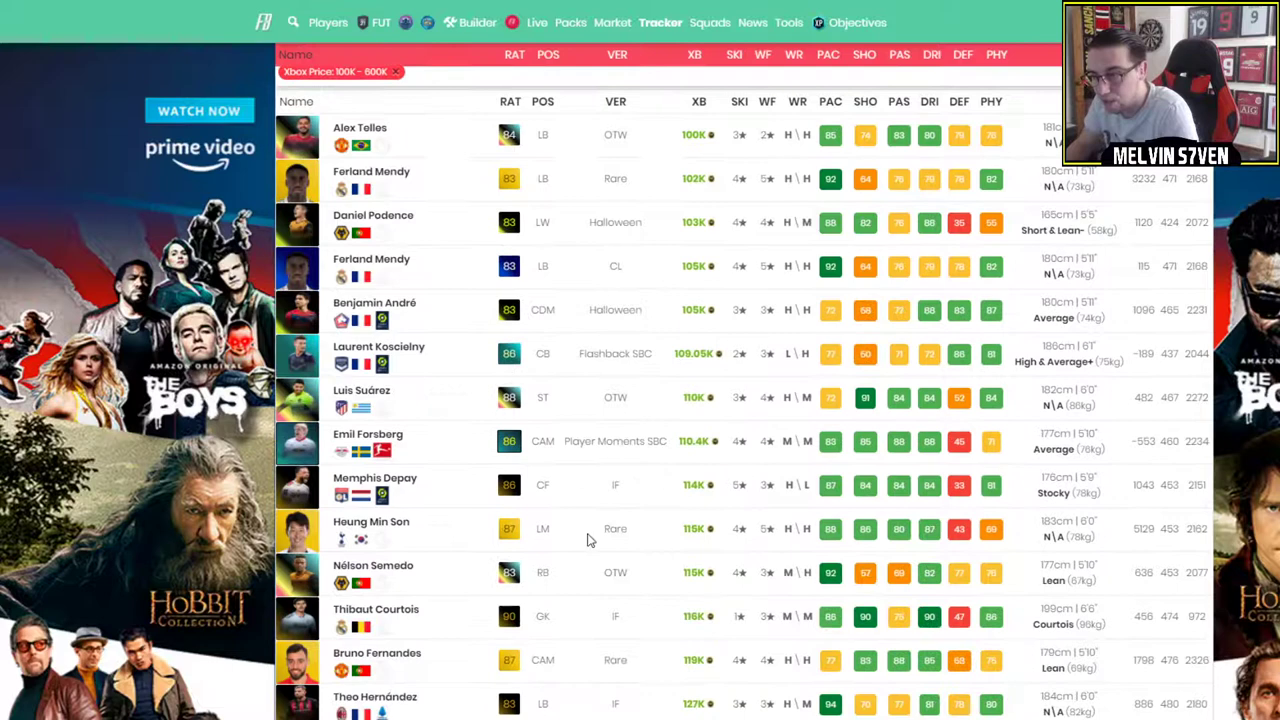
mouse_move(658, 550)
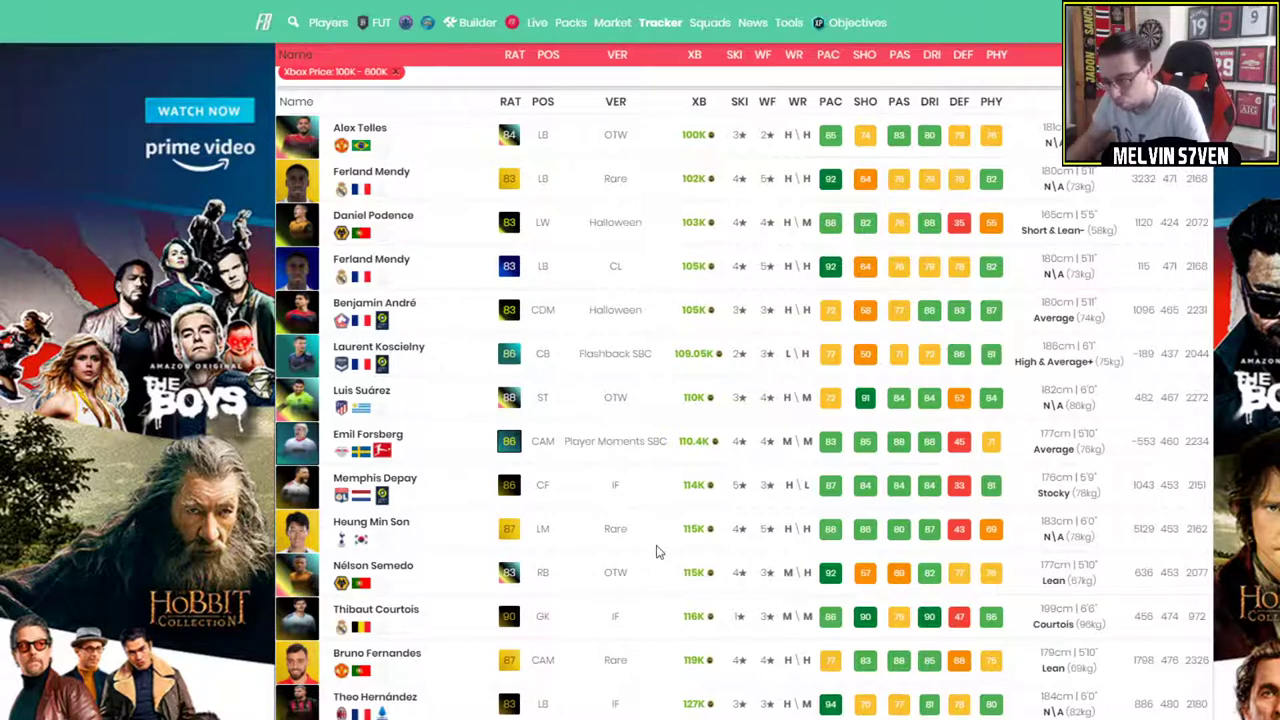
mouse_move(712, 548)
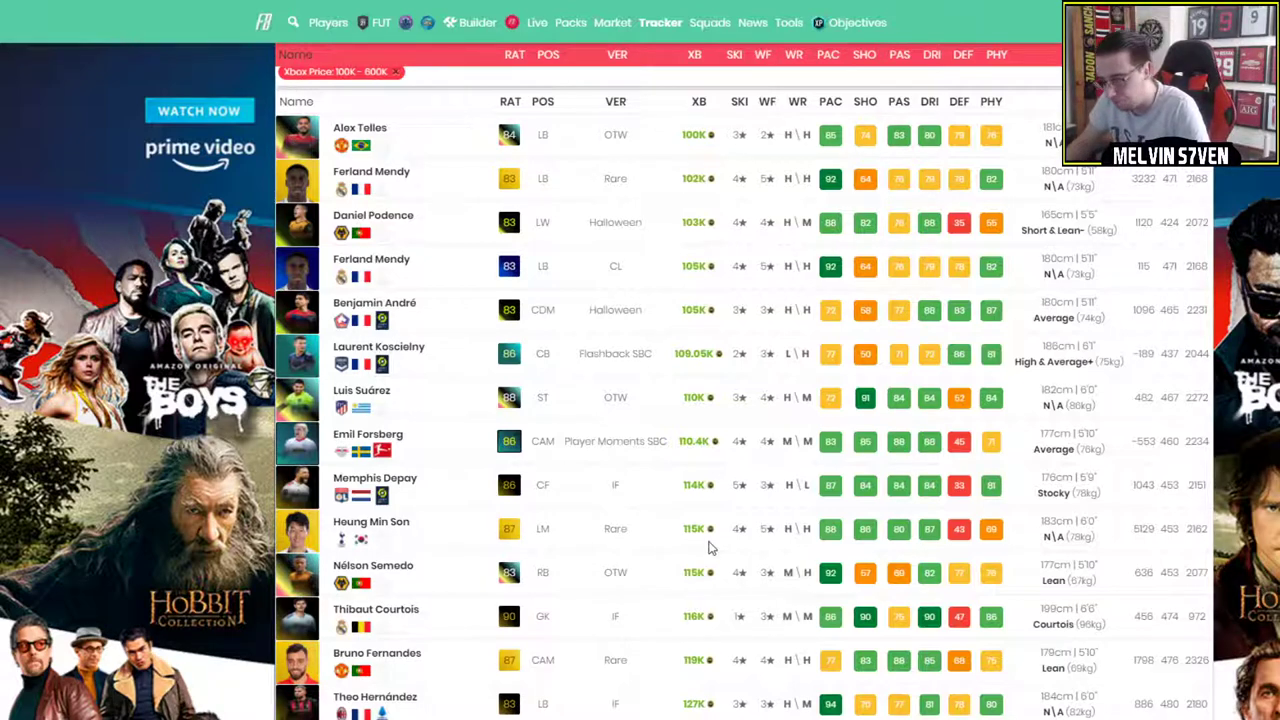
mouse_move(730, 548)
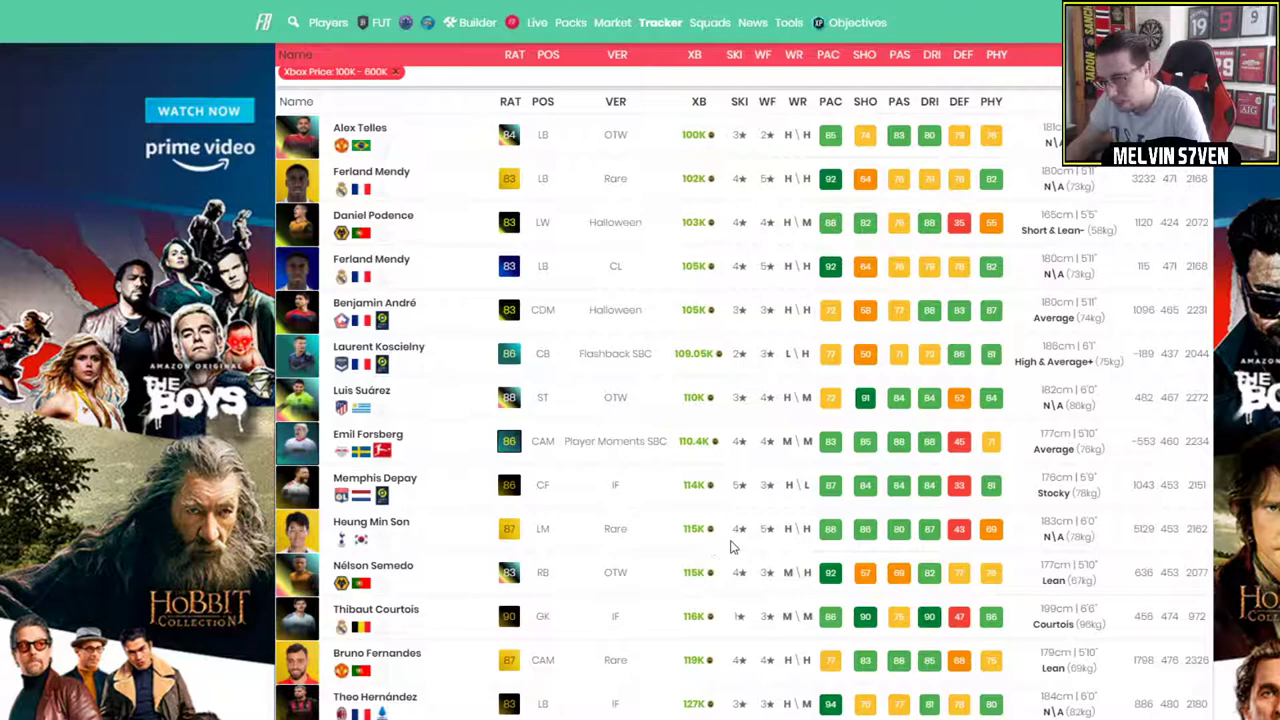
mouse_move(866, 544)
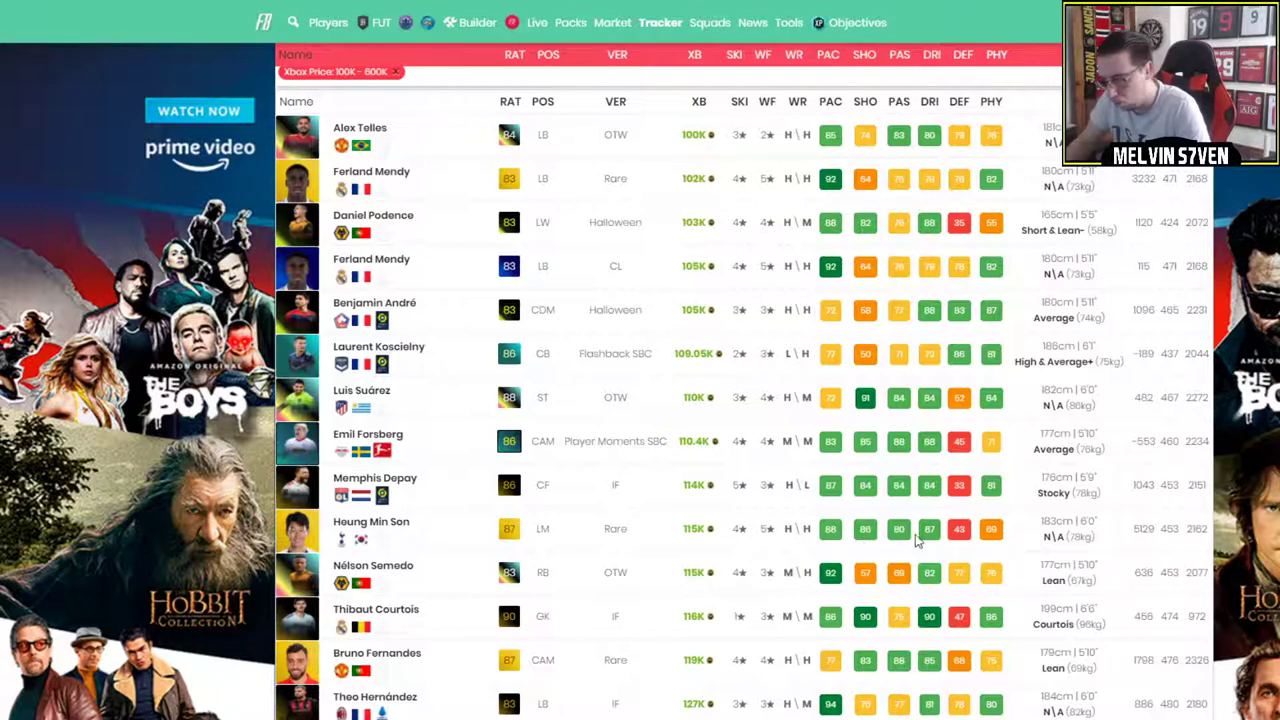
mouse_move(918, 540)
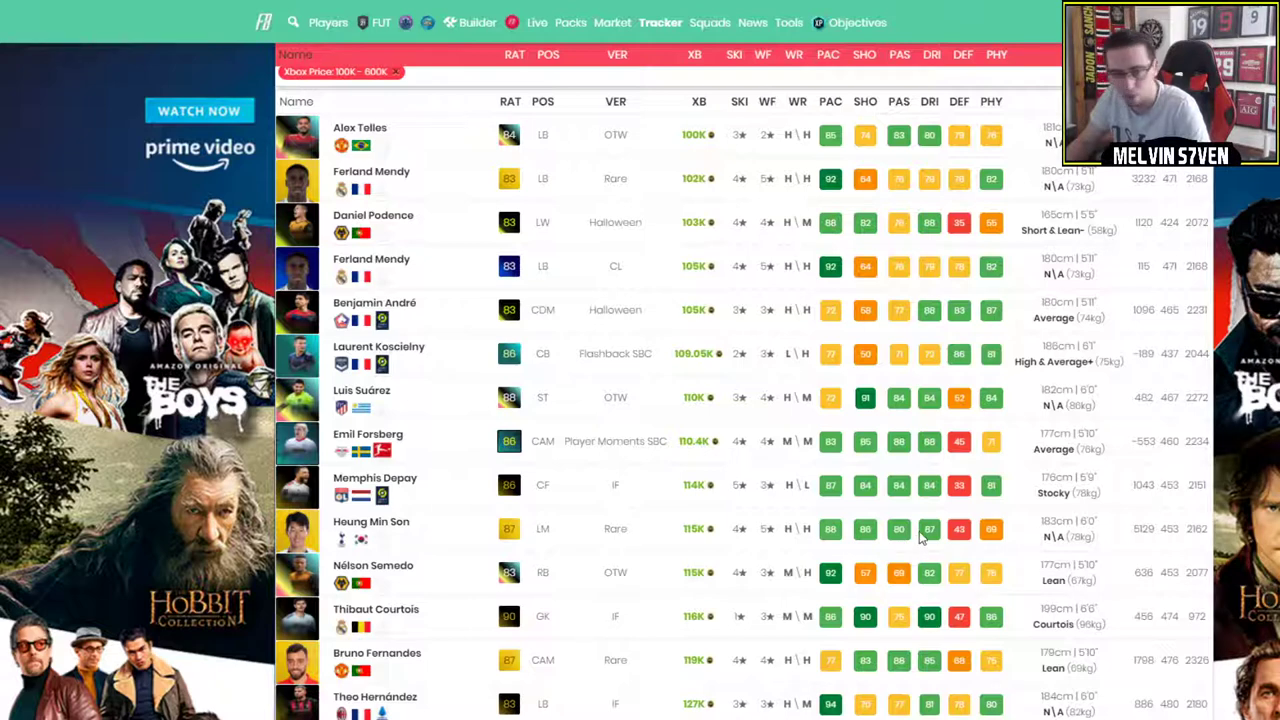
mouse_move(904, 532)
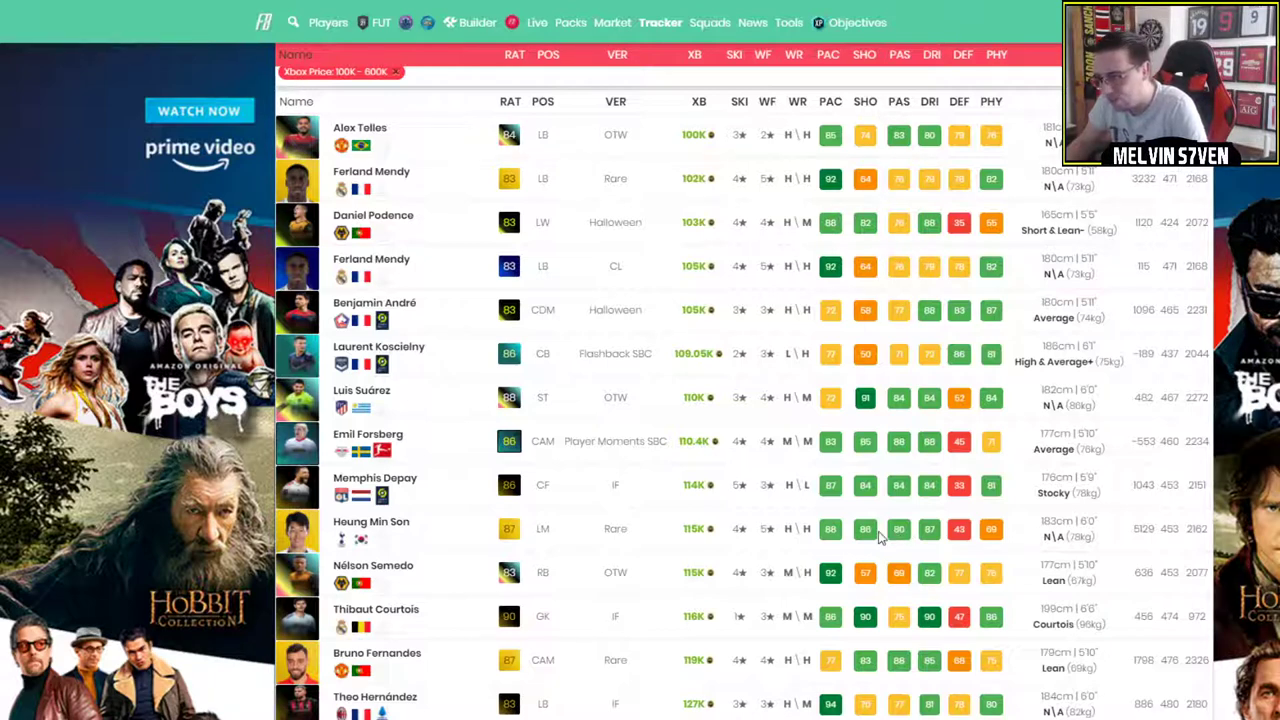
mouse_move(848, 544)
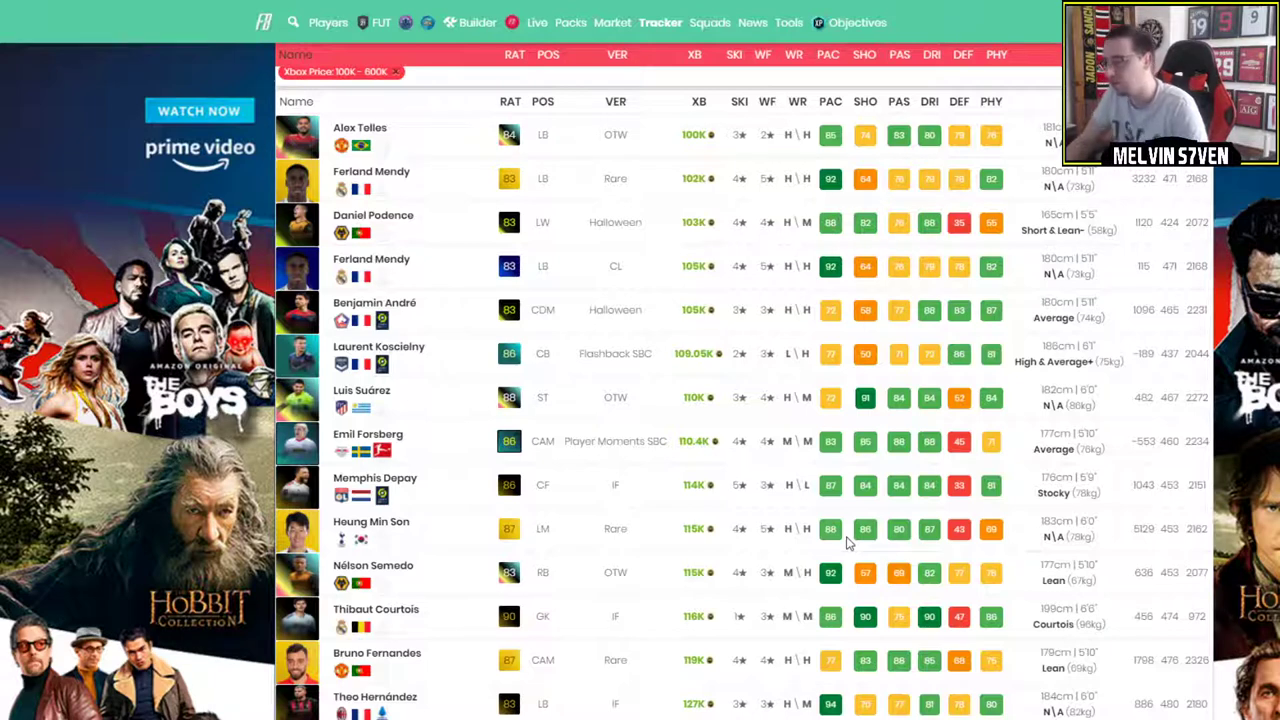
mouse_move(824, 548)
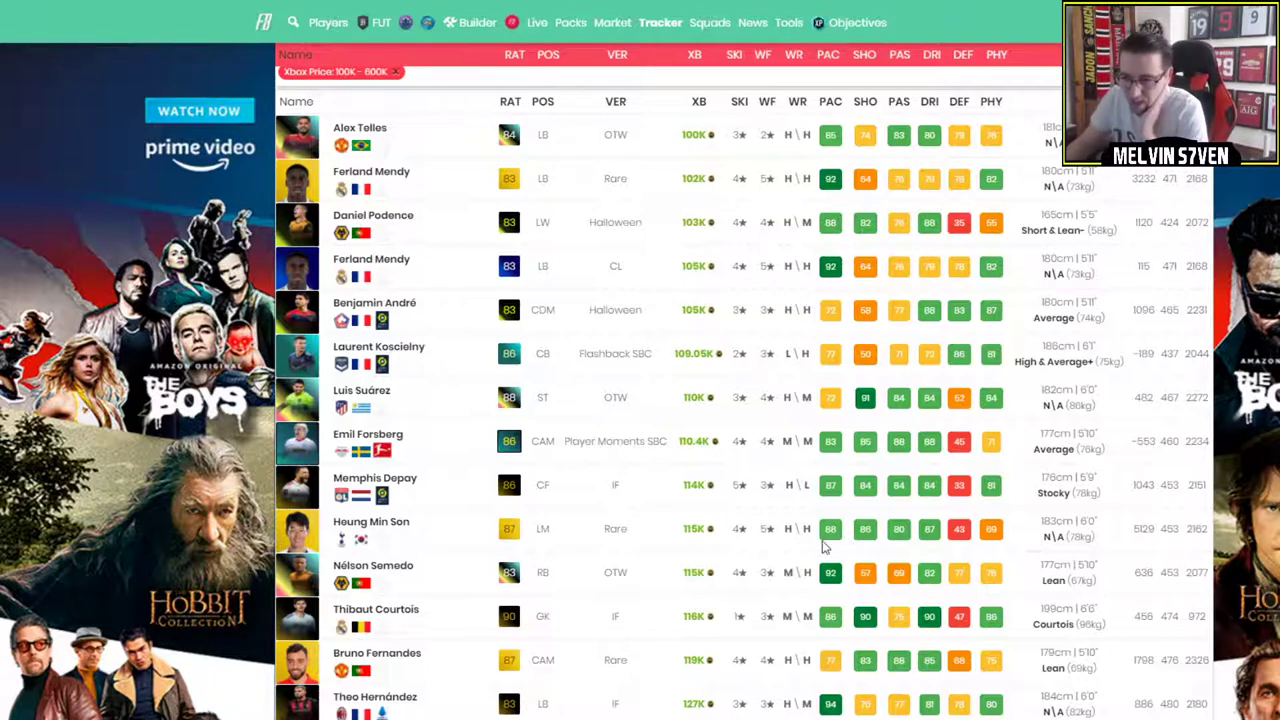
mouse_move(584, 548)
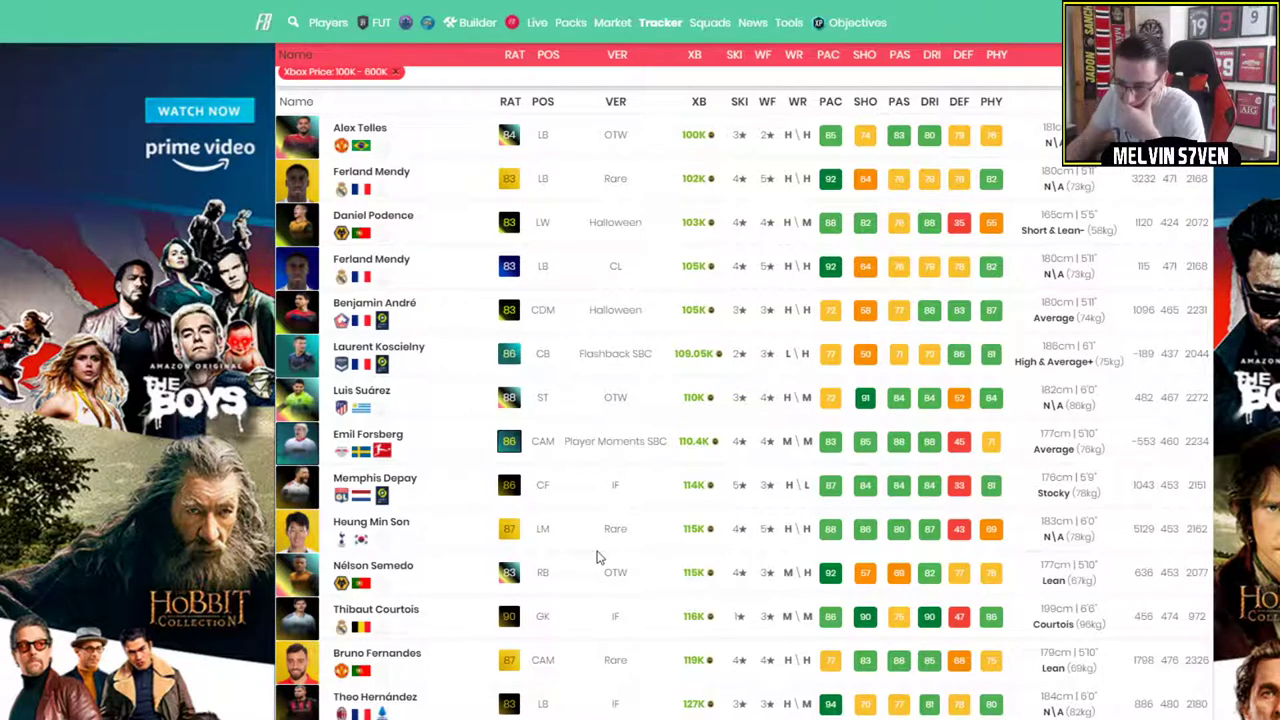
scroll("down", 3)
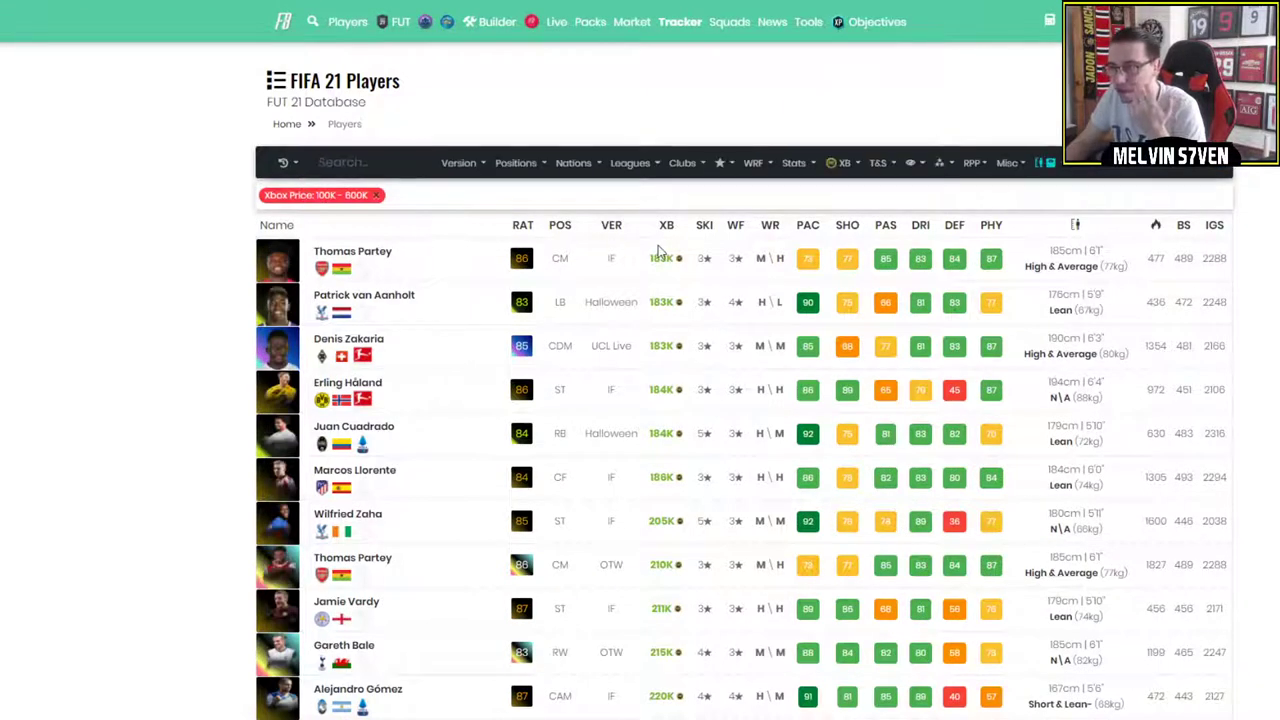
Narrow the list to LM/LW/LF players, browse them, then back out of Son's SBC in FIFA 21.
left_click(516, 164)
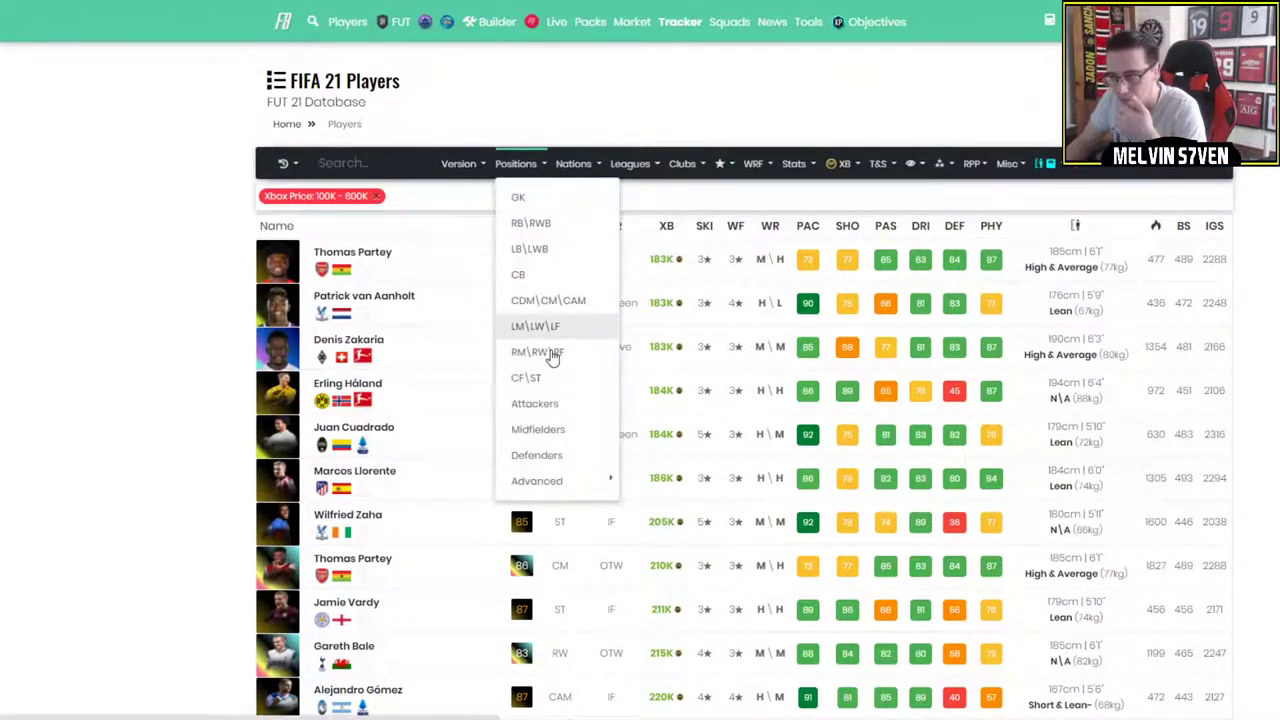
left_click(534, 326)
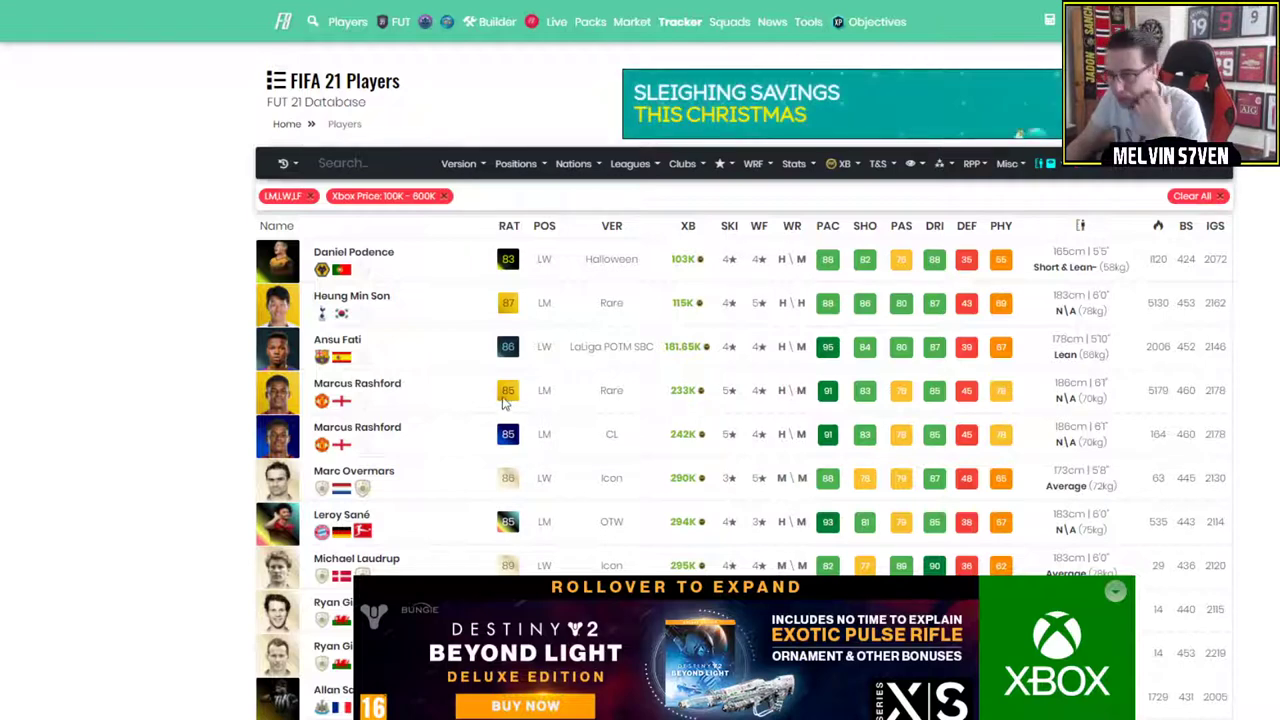
mouse_move(436, 330)
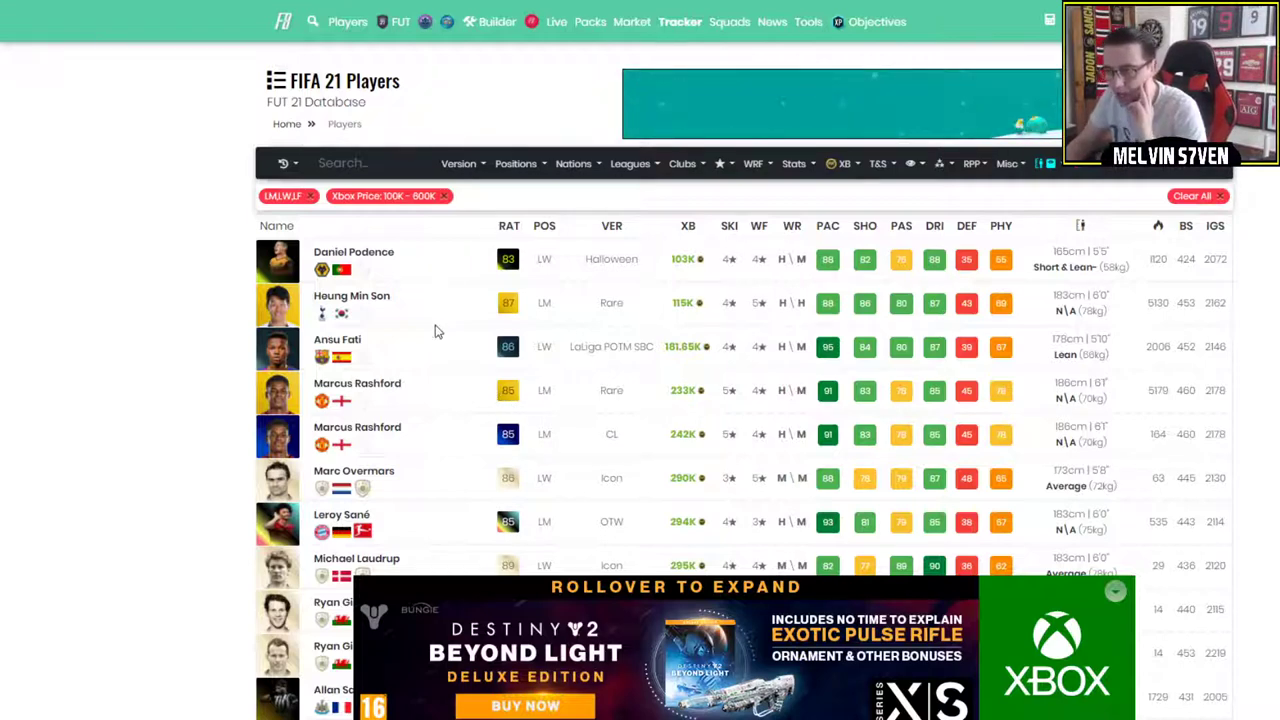
scroll("down", 3)
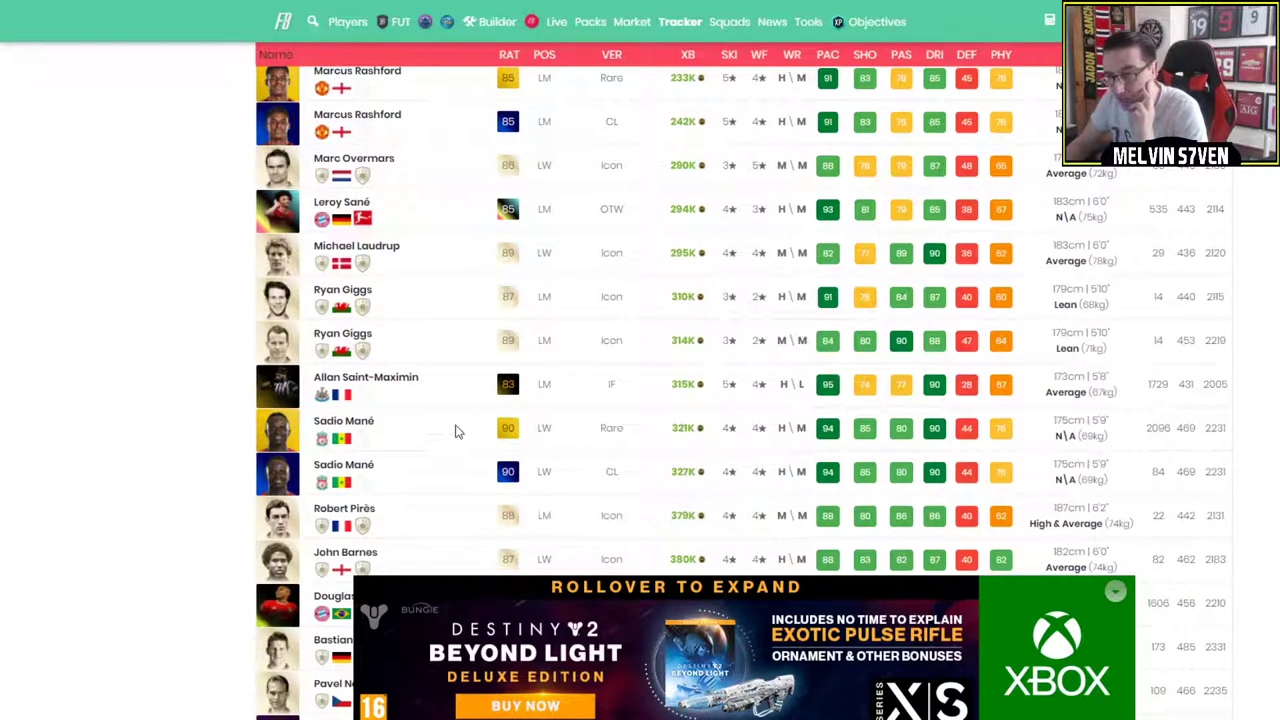
mouse_move(600, 448)
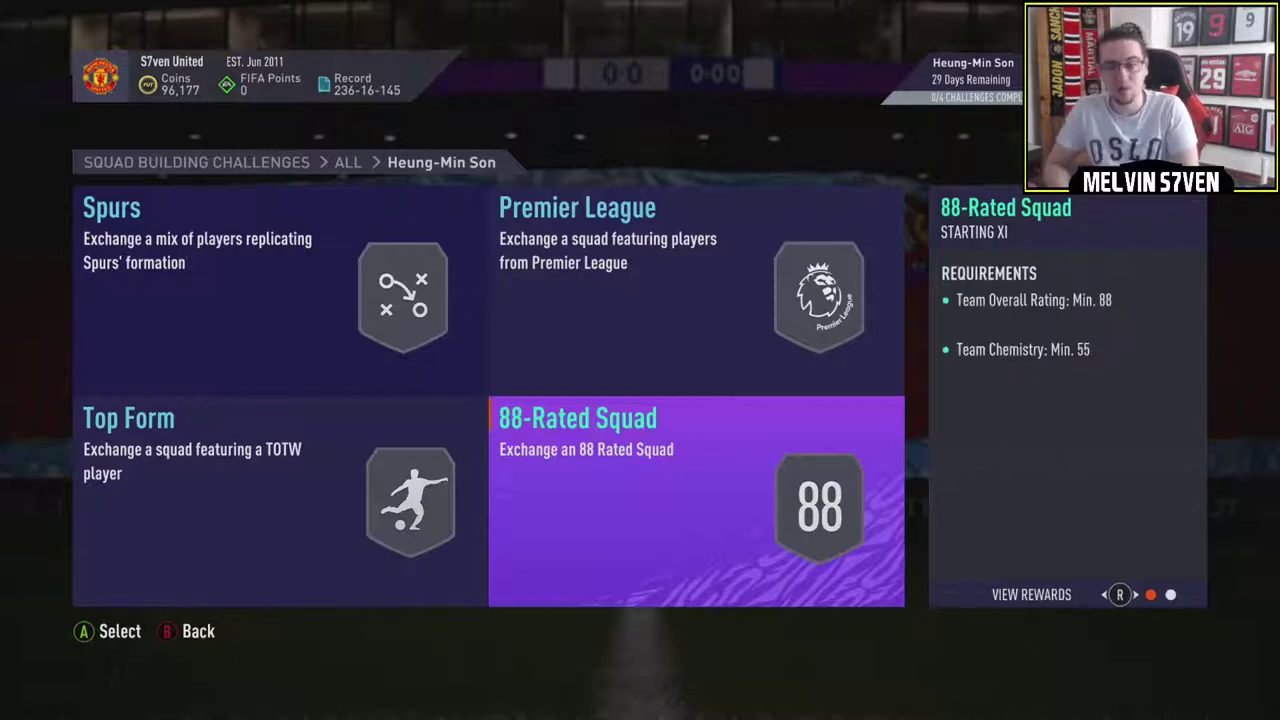
left_click(696, 500)
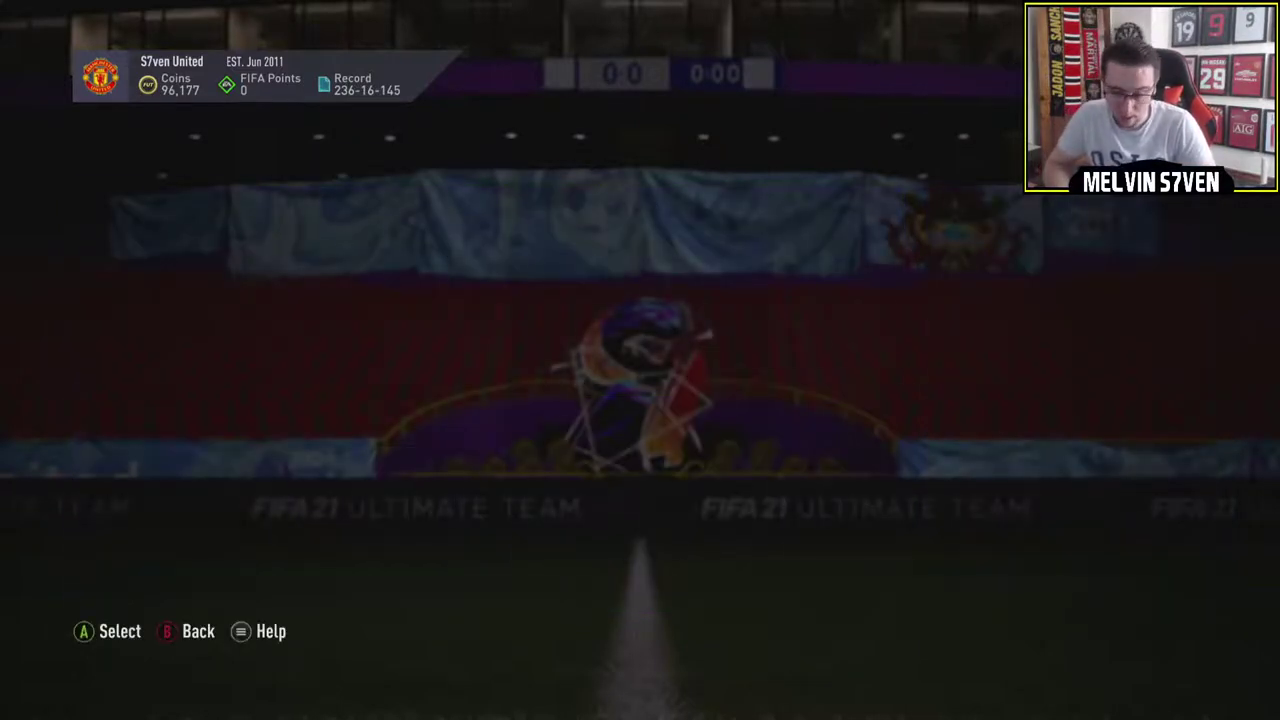